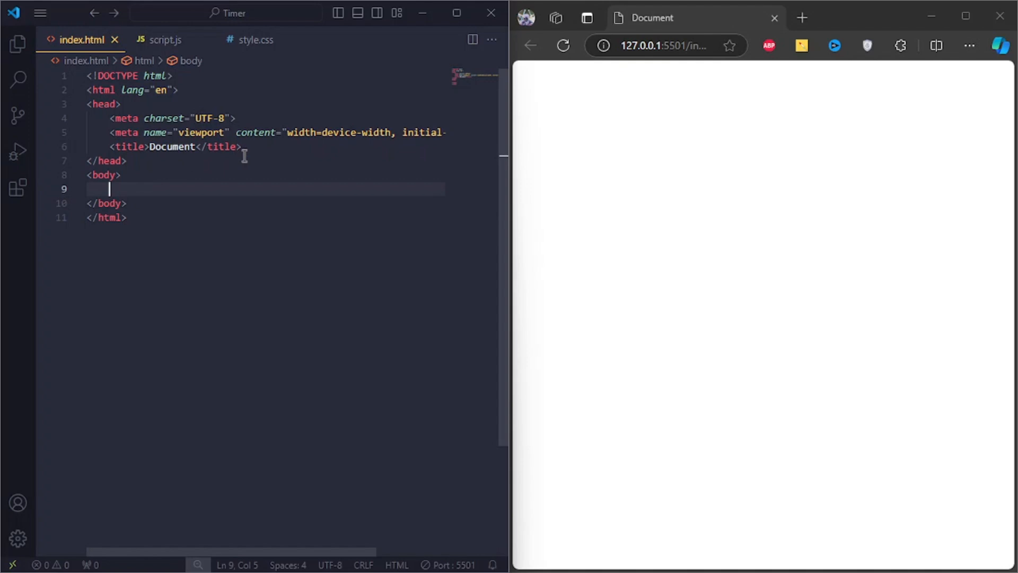
{"action": "mouse_move", "coordinate": [272, 178]}
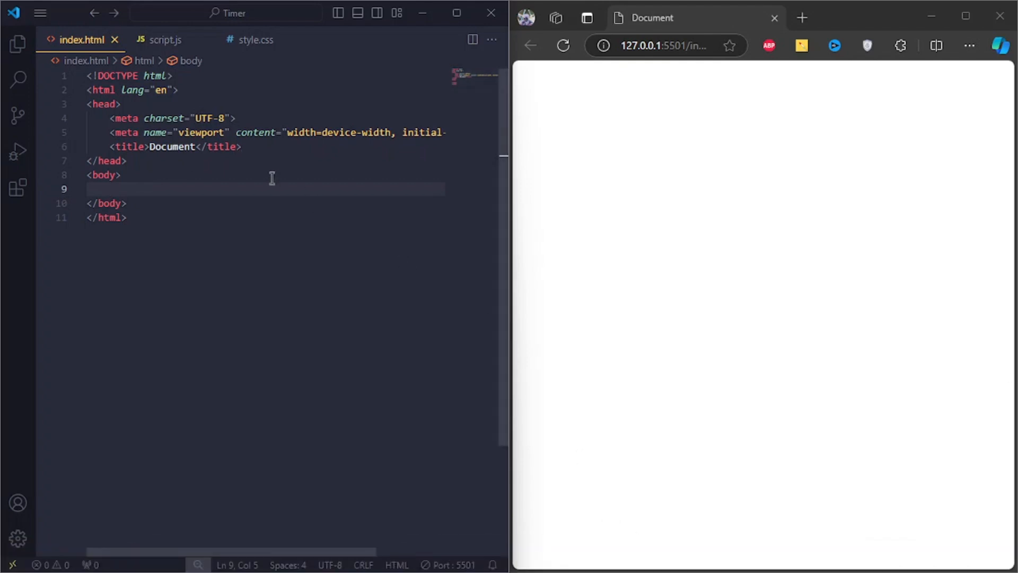
Add a div.hero containing the 'New Month Count' h1 heading
{"action": "type", "text": "div.hero"}
{"action": "type", "text": "h1"}
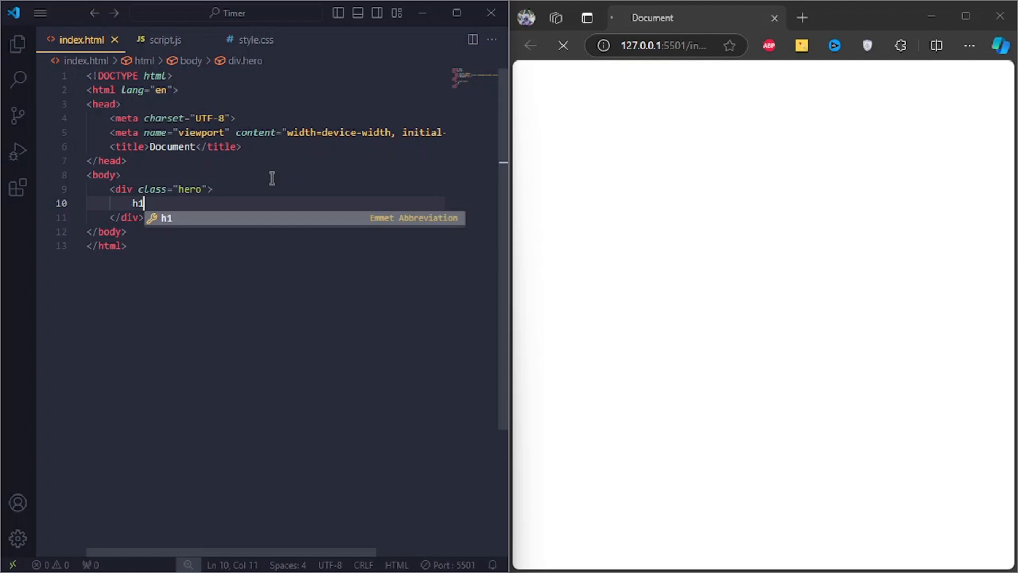
{"action": "type", "text": "New Month </h1>"}
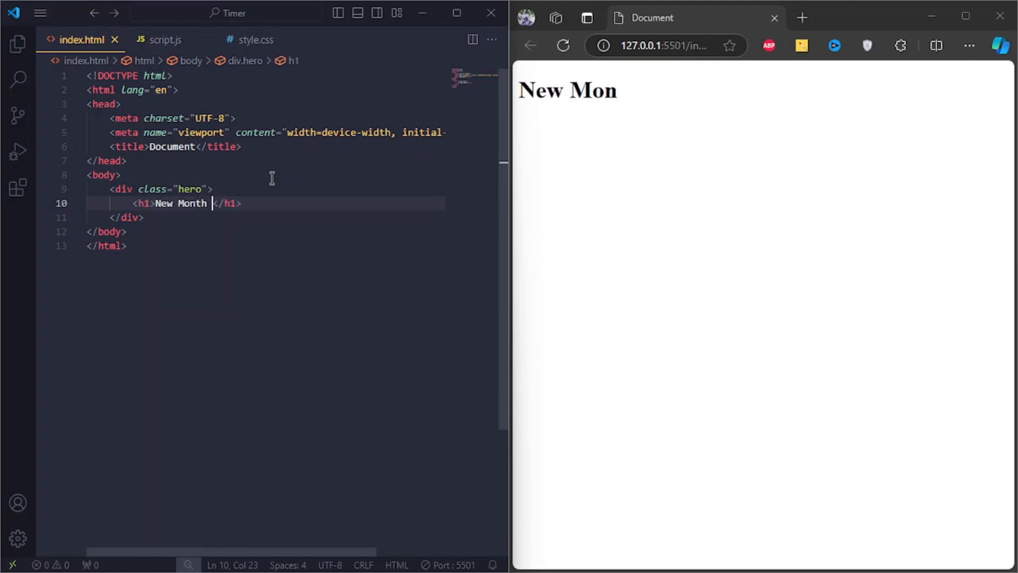
{"action": "type", "text": "Count"}
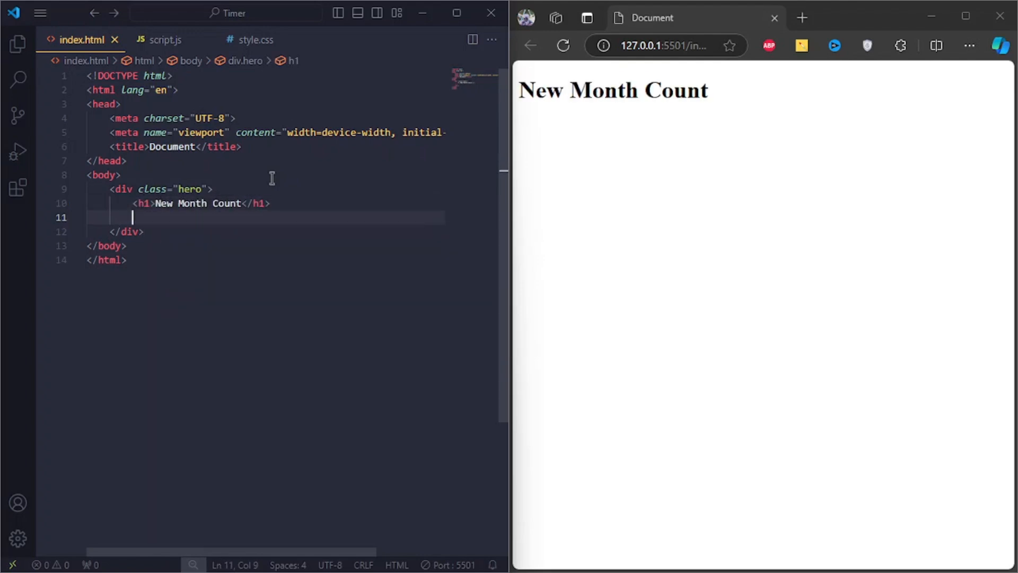
Add four div.time blocks labelled Days, Hours, Minutes, Seconds and link style.css
{"action": "type", "text": "div.time"}
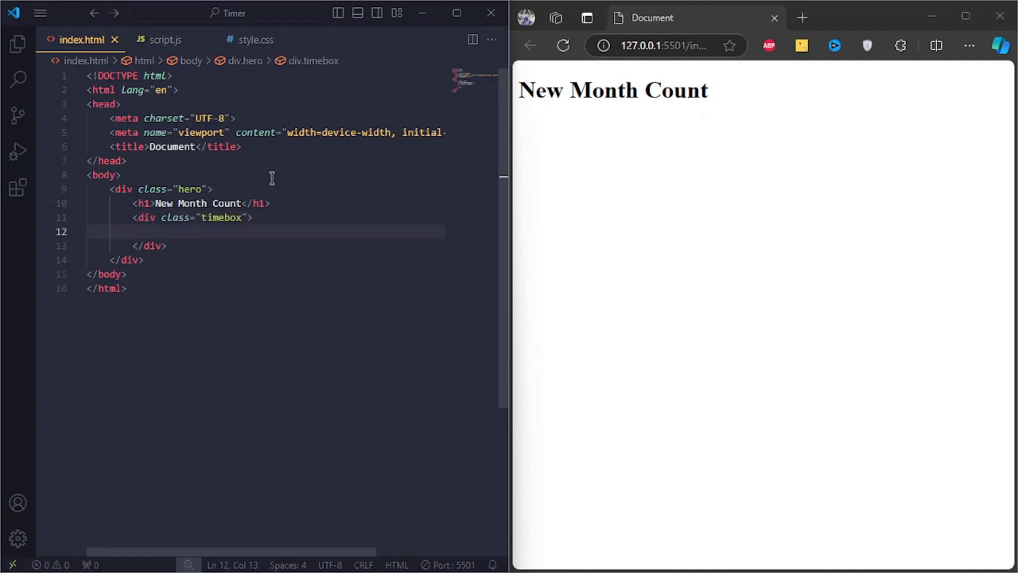
{"action": "type", "text": "div.time"}
{"action": "type", "text": "<h2 id=\"days\">00</h2>"}
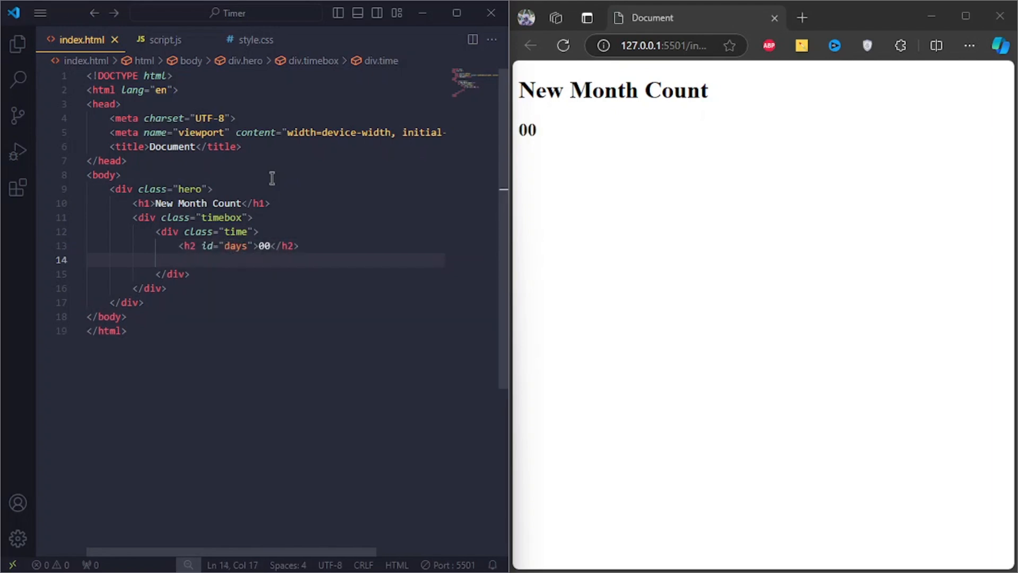
{"action": "type", "text": "<p>Days</p>"}
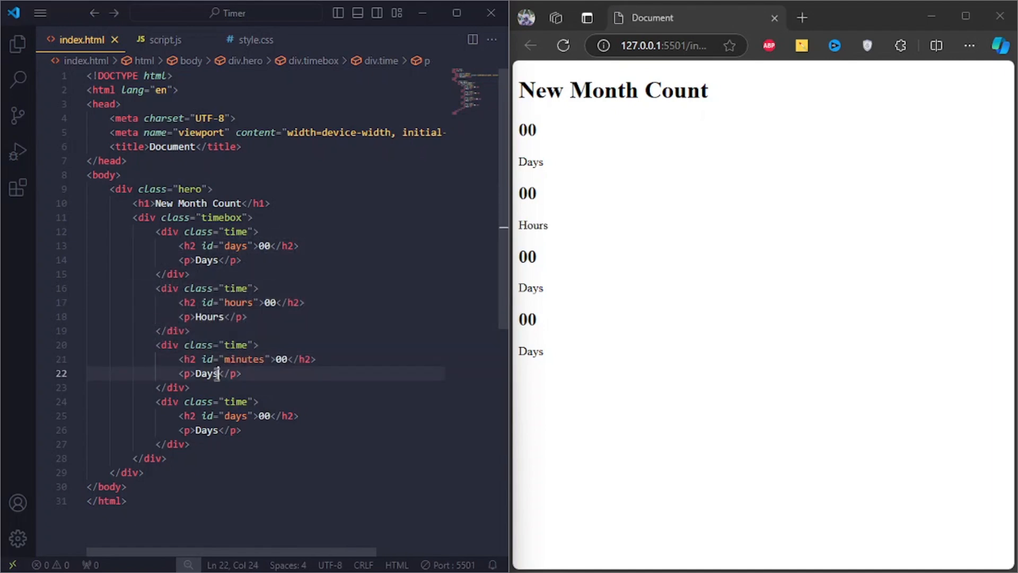
{"action": "type", "text": "Minutes"}
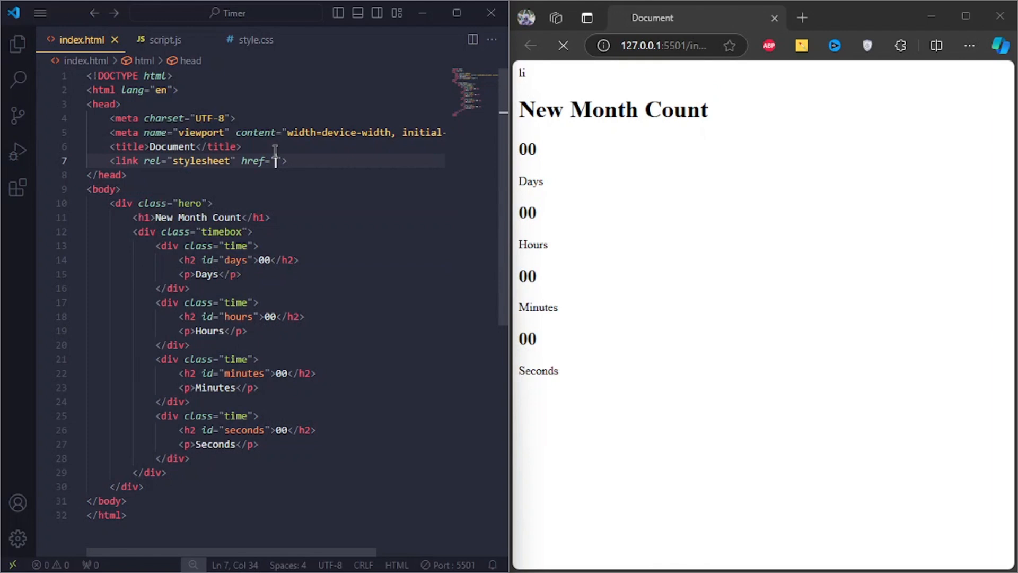
{"action": "type", "text": "style.css"}
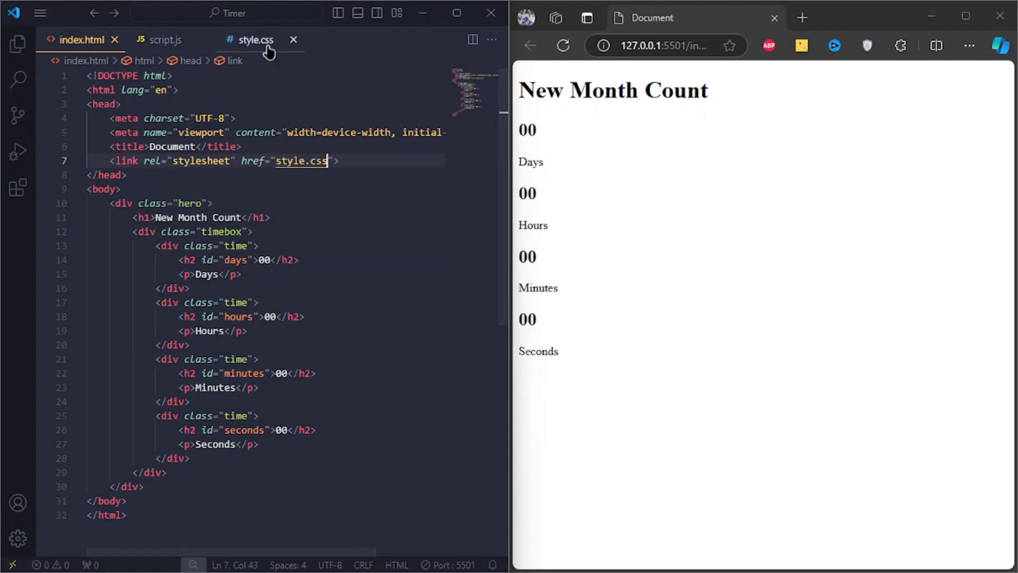
In style.css, give .hero a 0.5 black gradient over background.jpg, covered and centred
{"action": "left_click", "coordinate": [256, 40]}
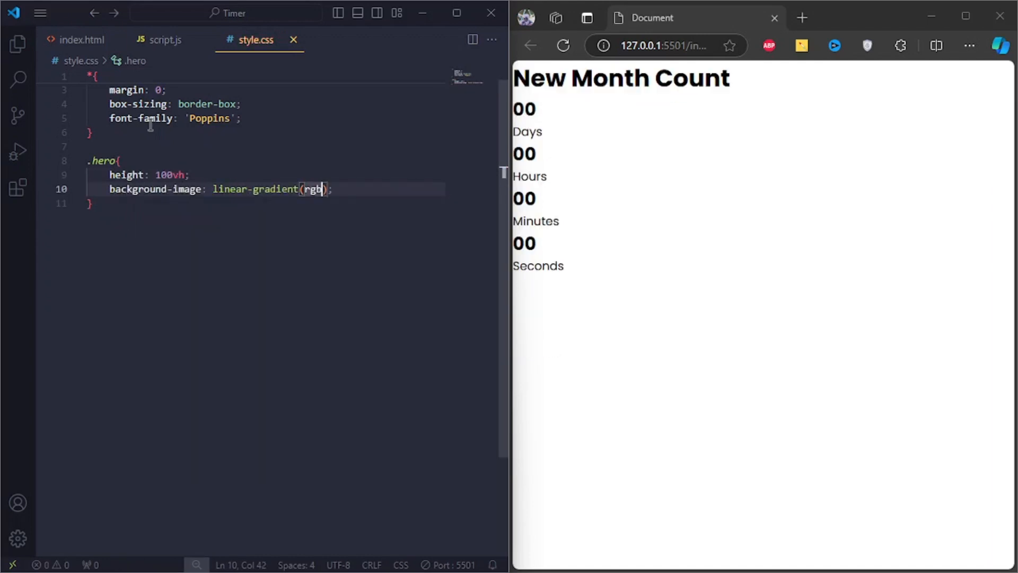
{"action": "type", "text": "a(0, 0, 0, 0.5),"}
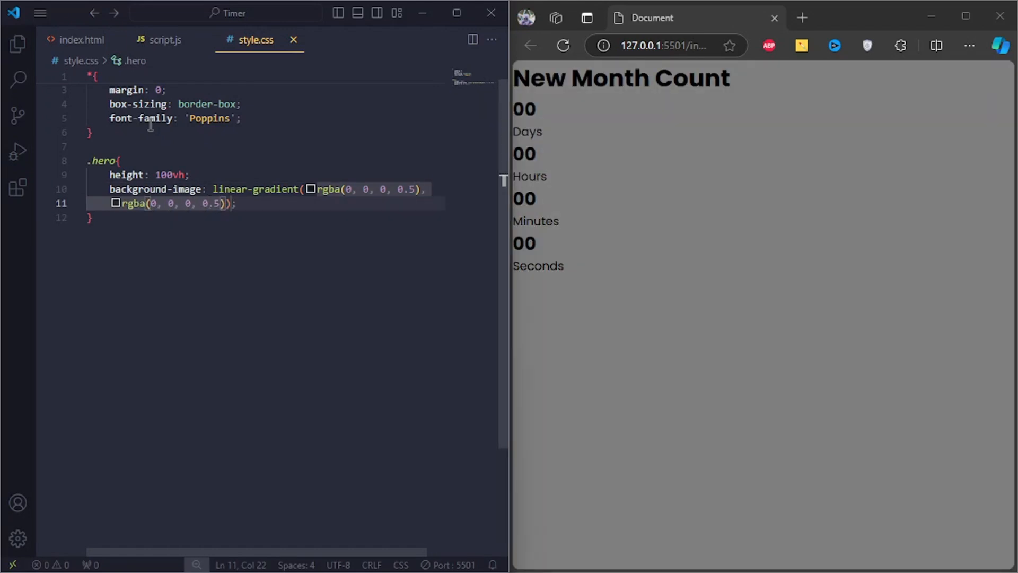
{"action": "type", "text": ", url(background.jpg)"}
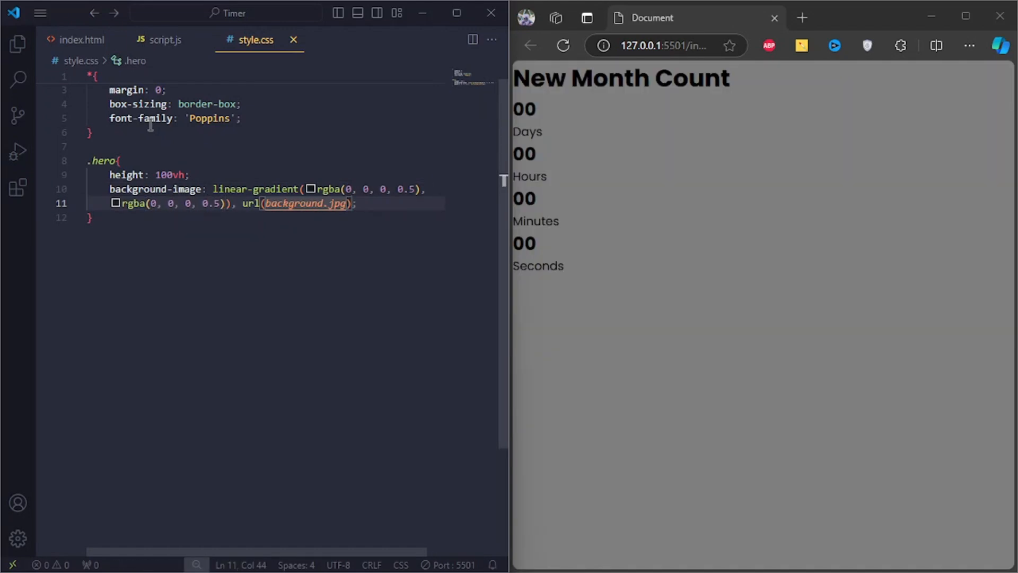
{"action": "type", "text": "background-size: cover;"}
{"action": "type", "text": "background-position: center;"}
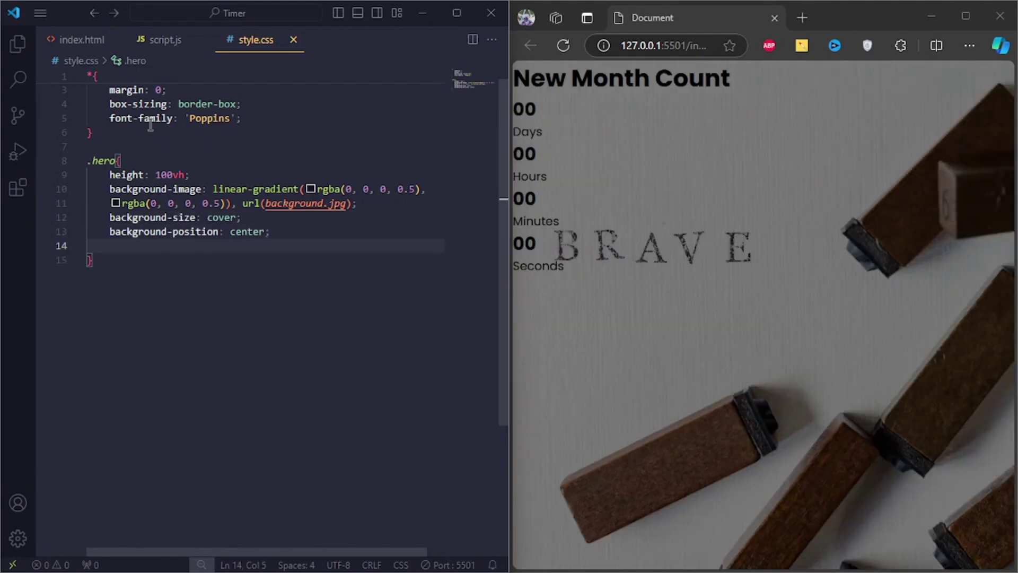
Make the hero a centred flex column with white #fff text
{"action": "type", "text": "display: flex;"}
{"action": "type", "text": "flex-direction: column;"}
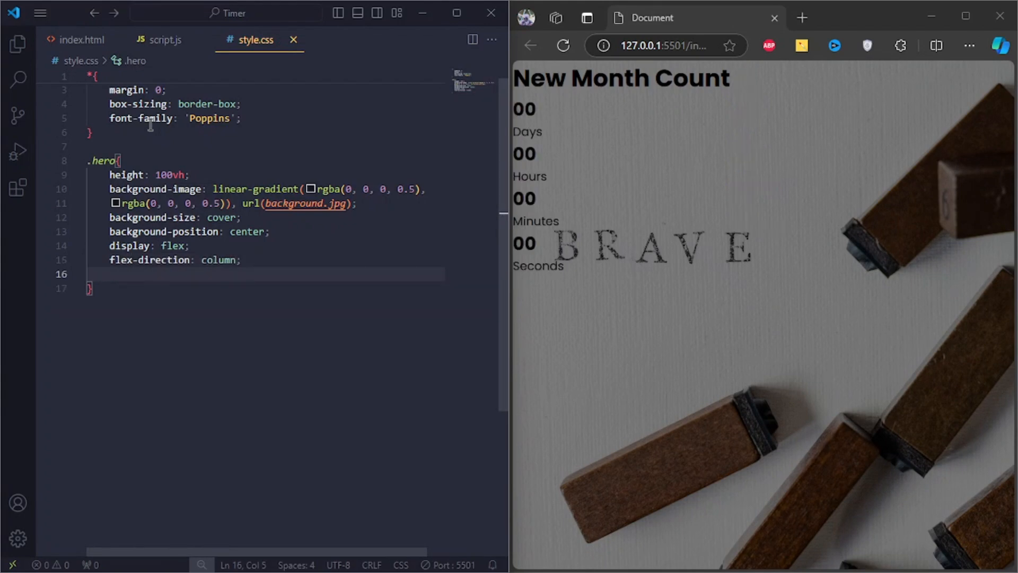
{"action": "type", "text": "align-items: center;"}
{"action": "type", "text": "justify-content: center;"}
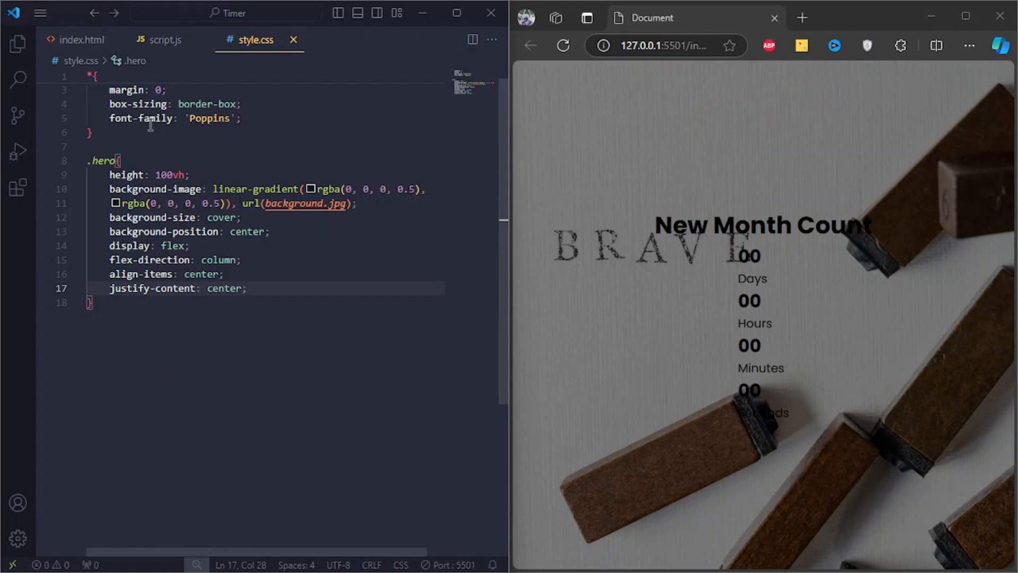
{"action": "type", "text": "color: #fff;"}
{"action": "type", "text": "font-size: 4rem;"}
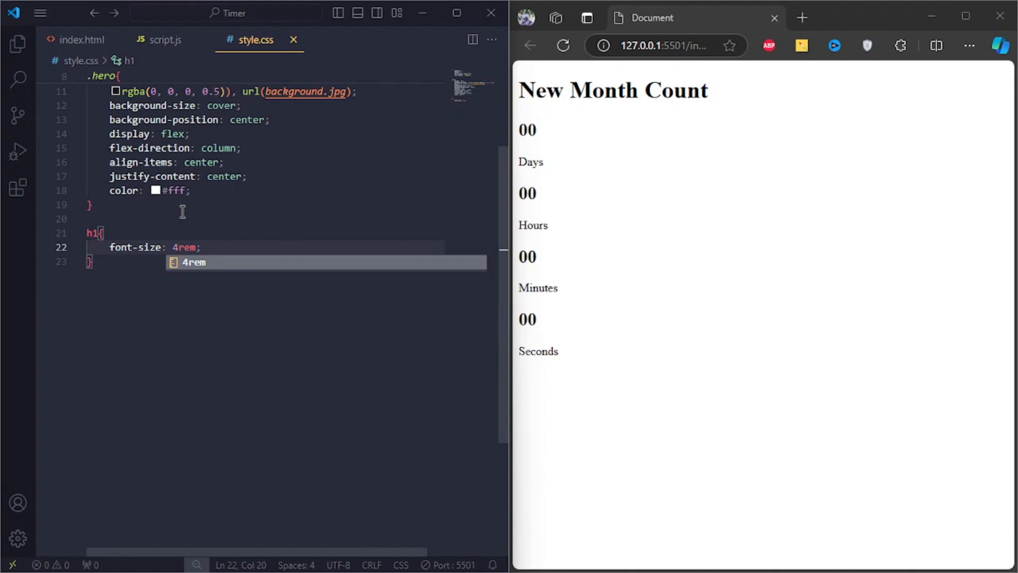
Add h1 font rules, make .timebox a flex row with 90px gap, centre .time text
{"action": "type", "text": "font-weight: 500;"}
{"action": "type", "text": ".timebox{"}
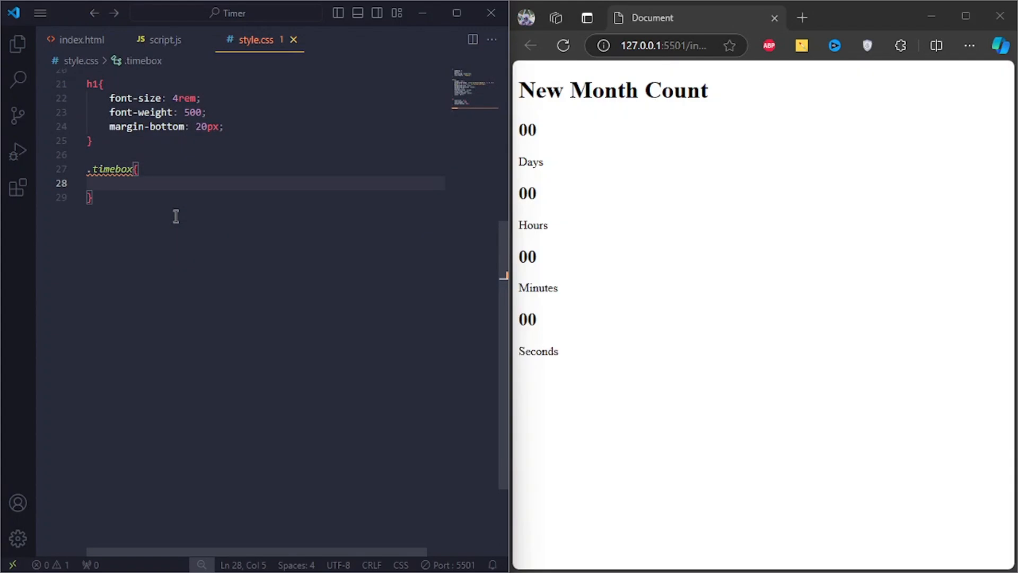
{"action": "type", "text": "display: flex;"}
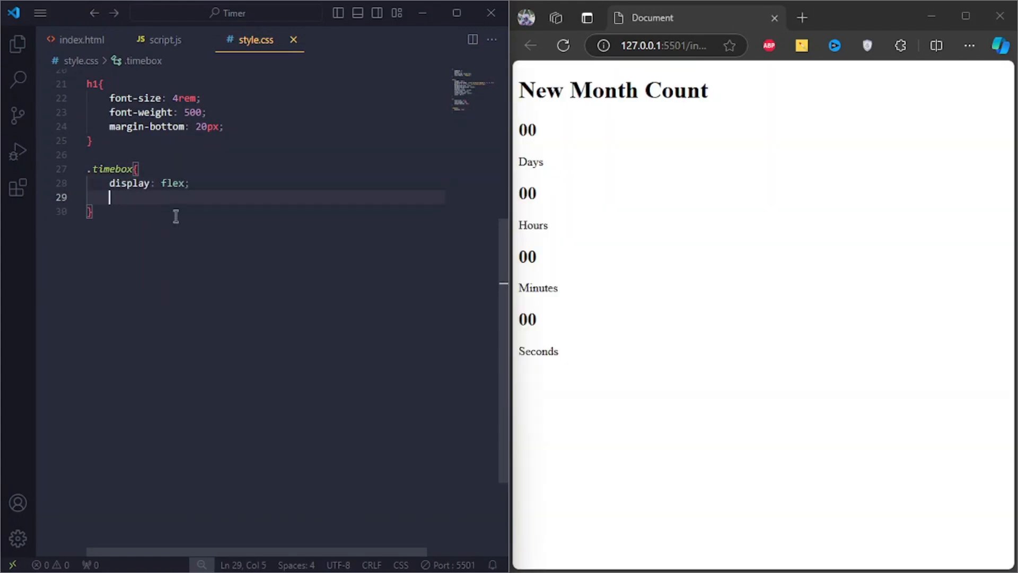
{"action": "type", "text": "gap: 90px;"}
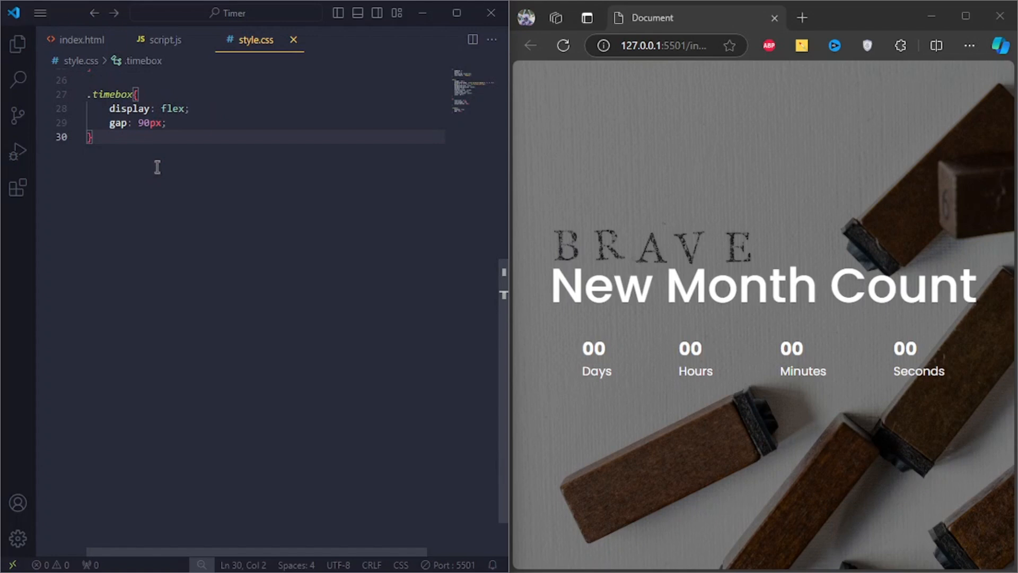
{"action": "type", "text": ".time{"}
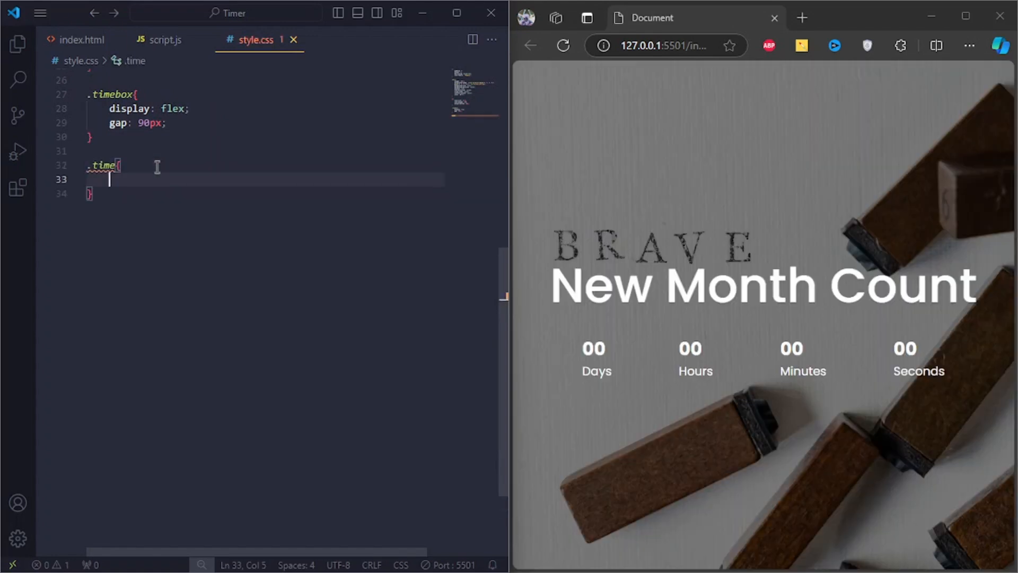
{"action": "type", "text": "text-align: center;"}
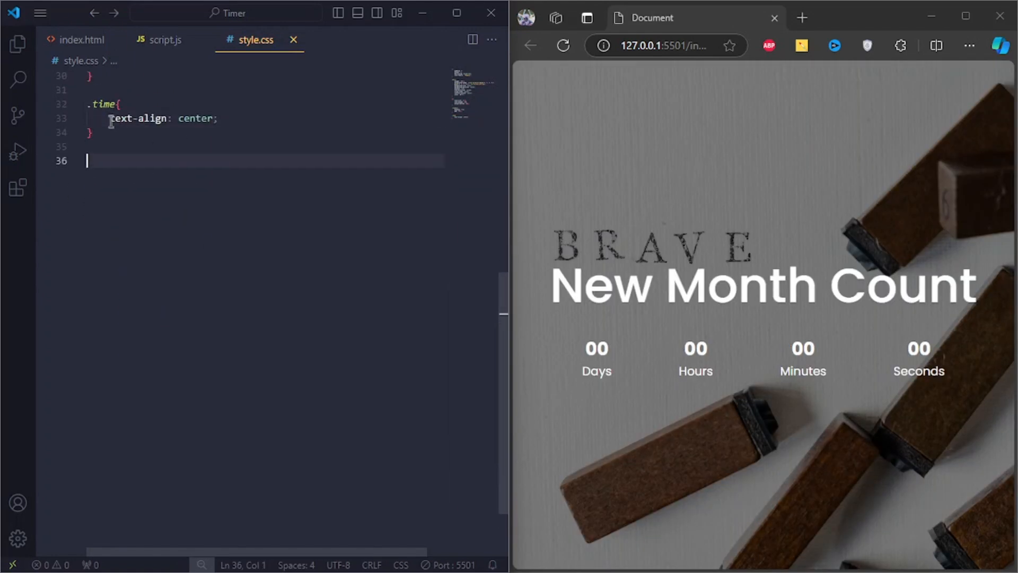
Set .time h2 numbers to 5rem with font-weight 100 and bring up script.js
{"action": "type", "text": ".time h2{"}
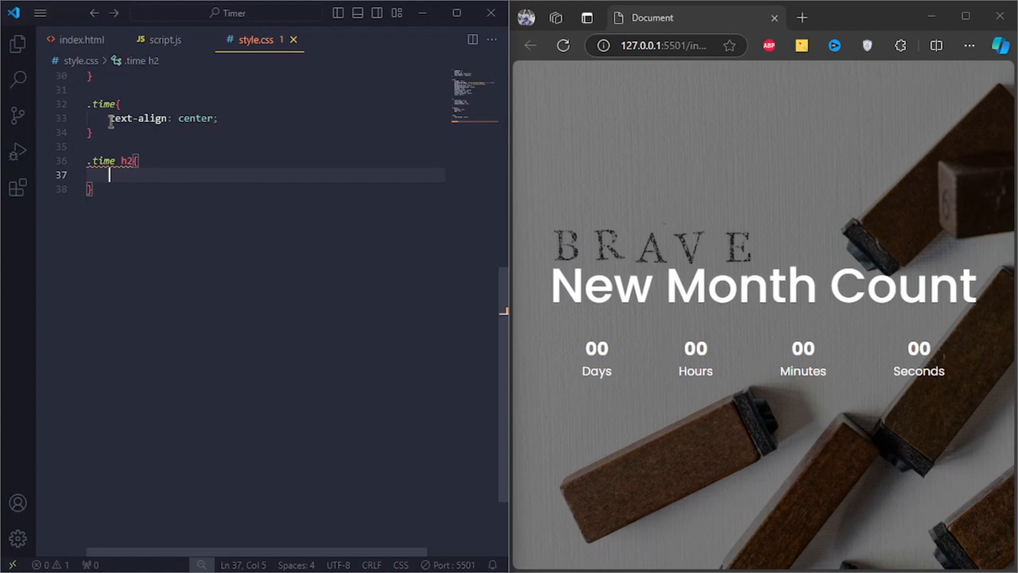
{"action": "type", "text": "font-size: 5rem;"}
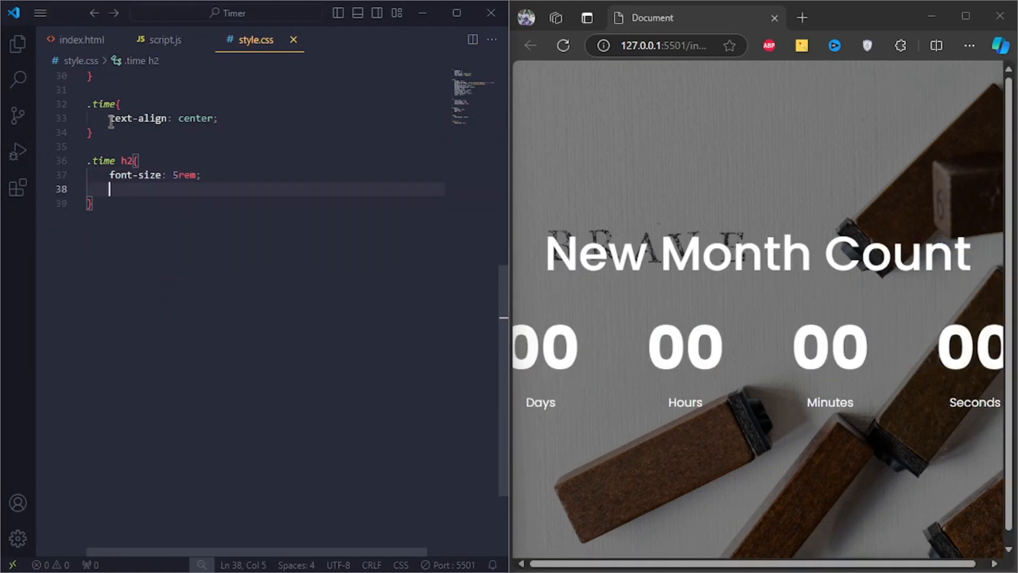
{"action": "type", "text": "font-weight: 100;"}
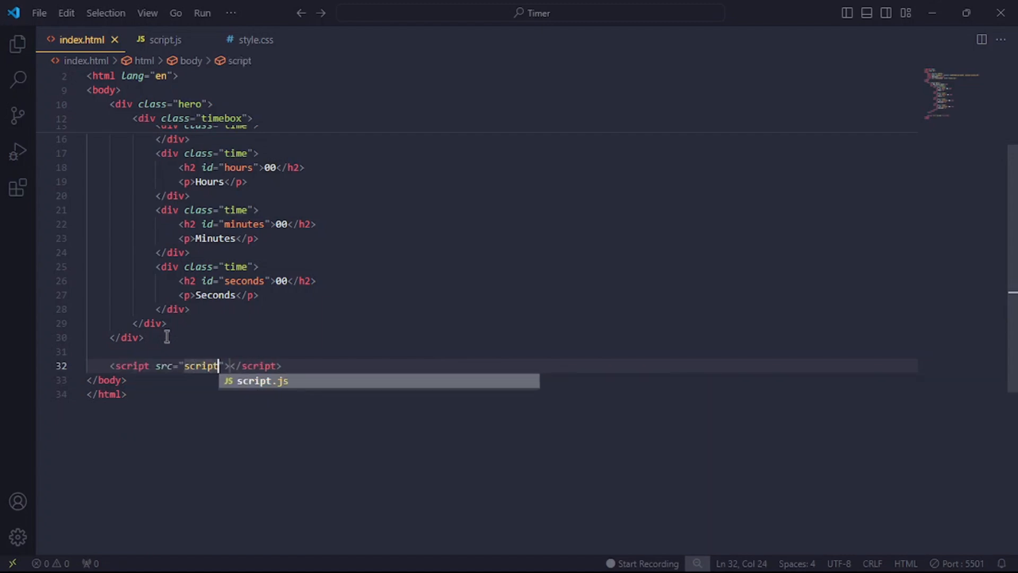
{"action": "left_click", "coordinate": [165, 39]}
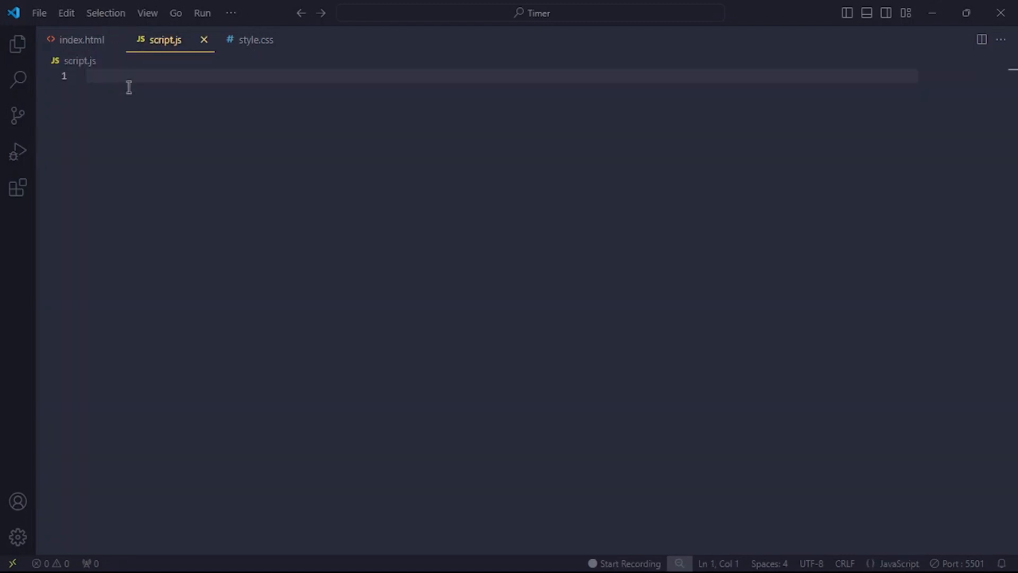
Grab the time elements by id and set targetDate to November 1 2024 00:00:00
{"action": "type", "text": "const Days = d"}
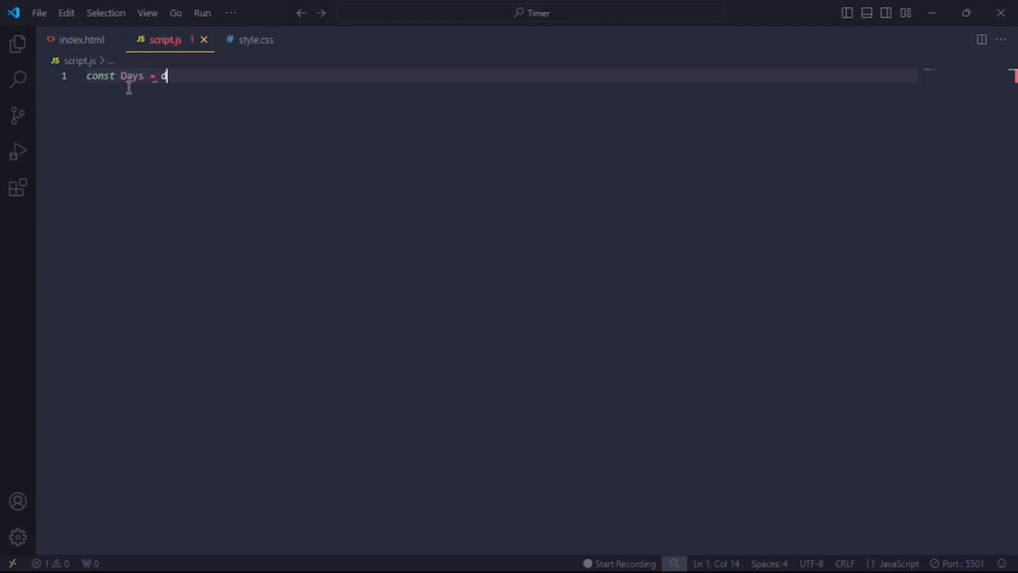
{"action": "type", "text": "ocument.getElementById('"}
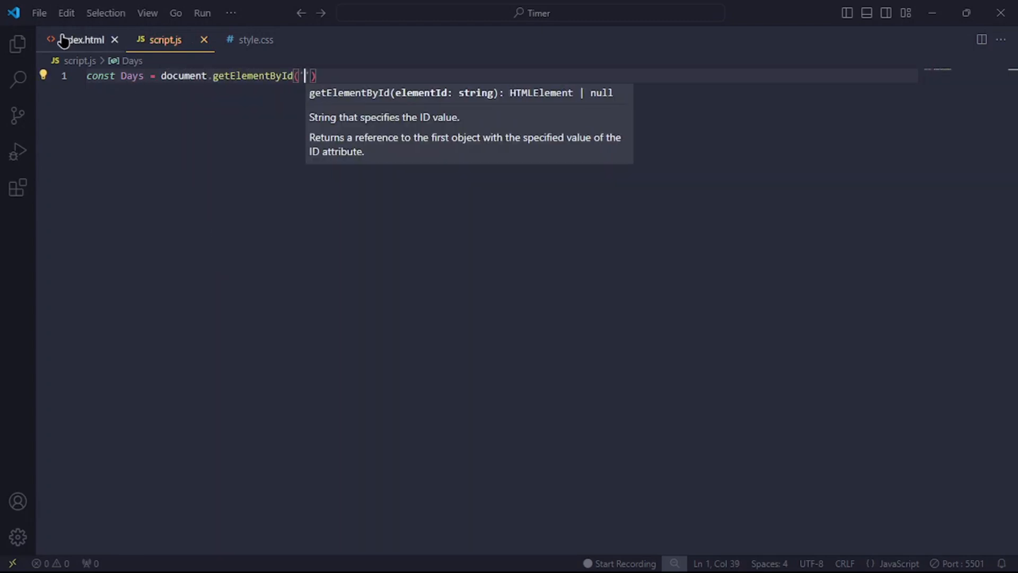
{"action": "type", "text": "days"}
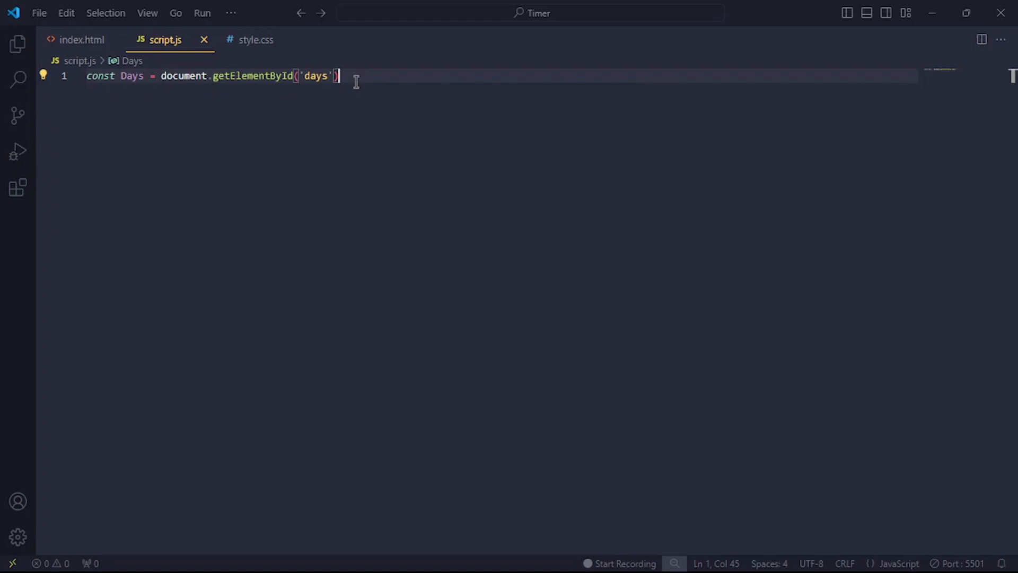
{"action": "type", "text": ";"}
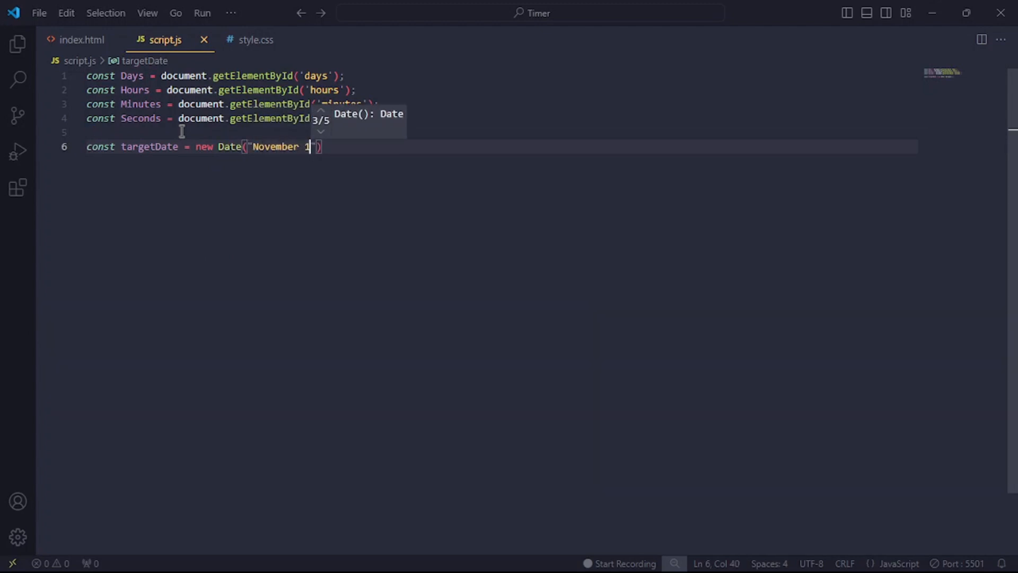
{"action": "type", "text": "2024 00:00:"}
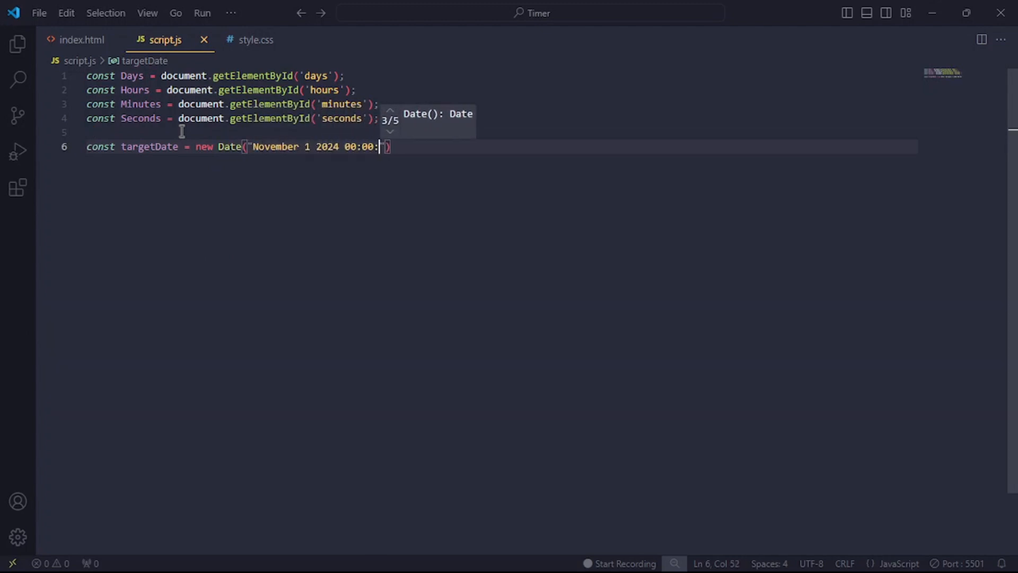
{"action": "type", "text": "00\").getTime()"}
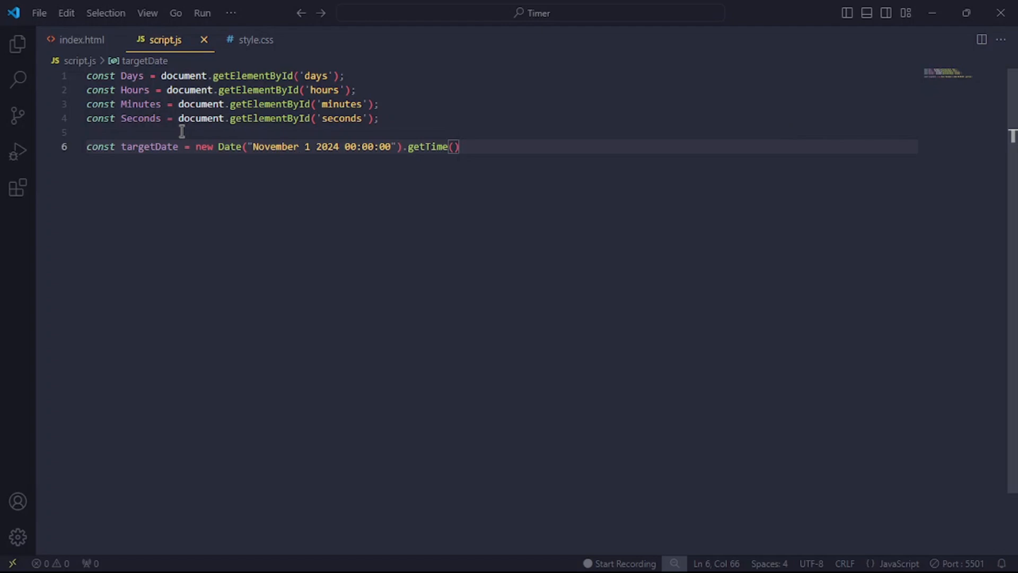
Write function timer() declaring currentDate and distance = targetDate - currentDate
{"action": "type", "text": "function"}
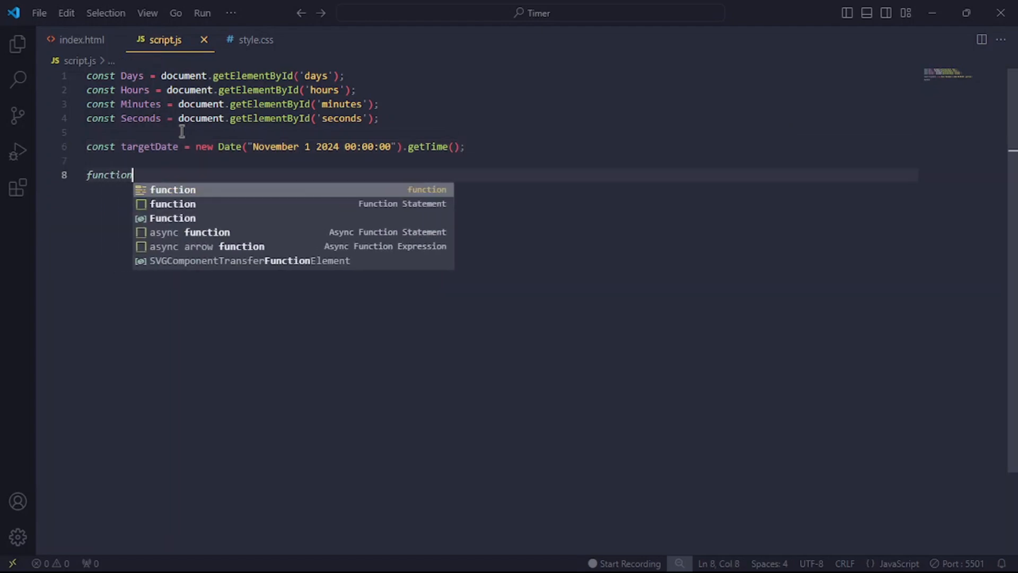
{"action": "type", "text": "timer () {"}
{"action": "type", "text": "const currentDate = new Date().getTime("}
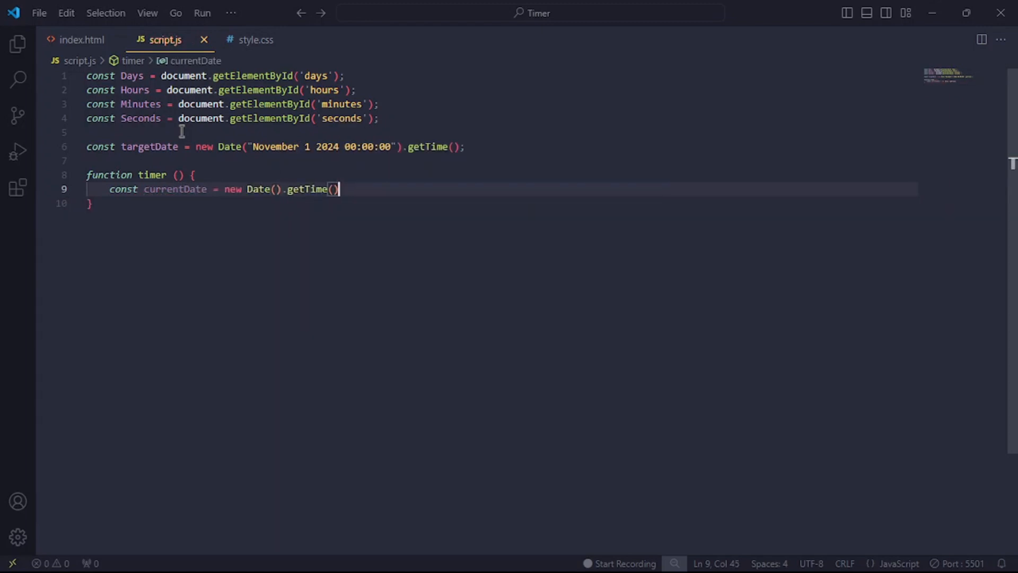
{"action": "type", "text": ";"}
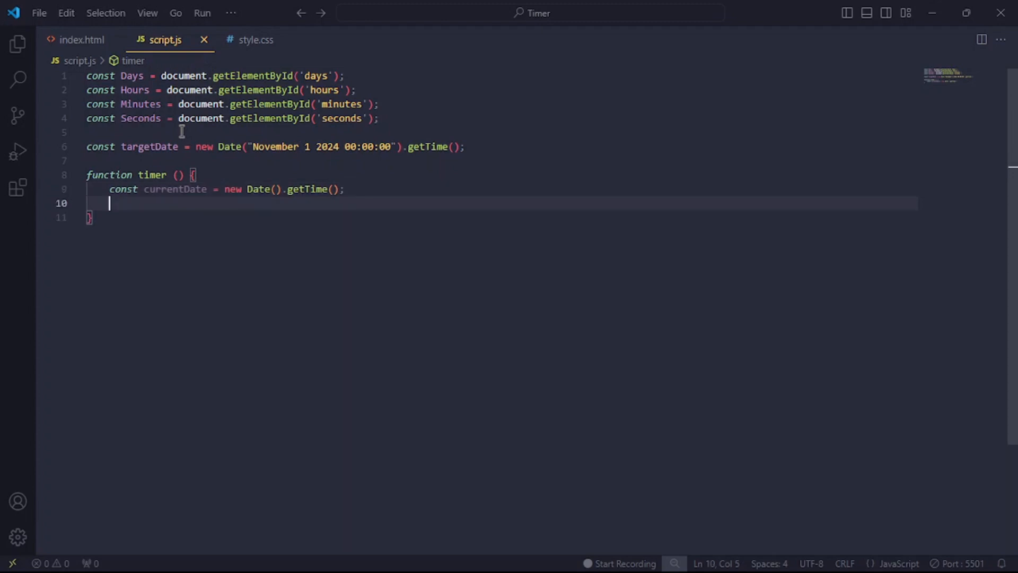
{"action": "type", "text": "const distance"}
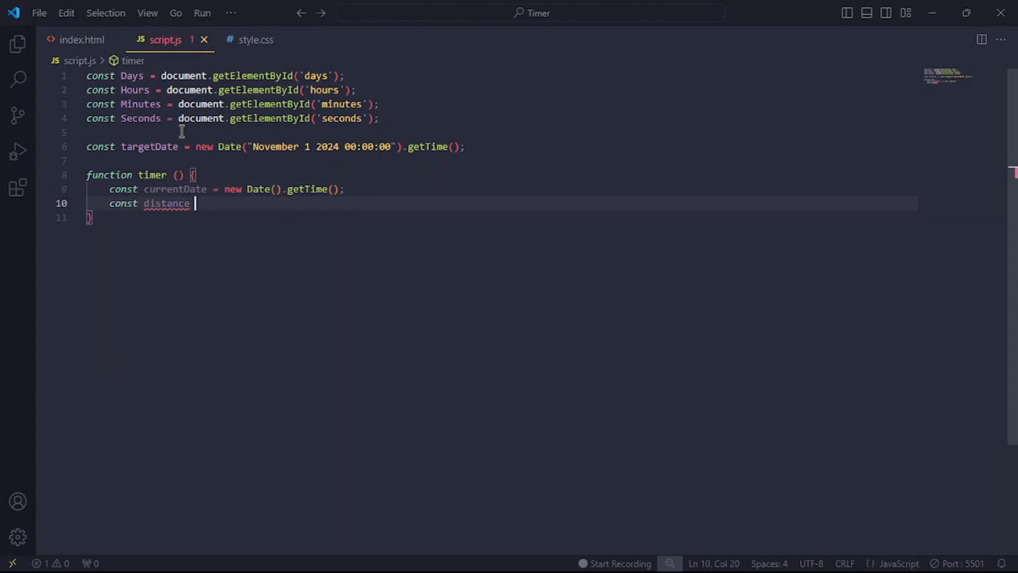
{"action": "type", "text": "= targetDate - currentDate"}
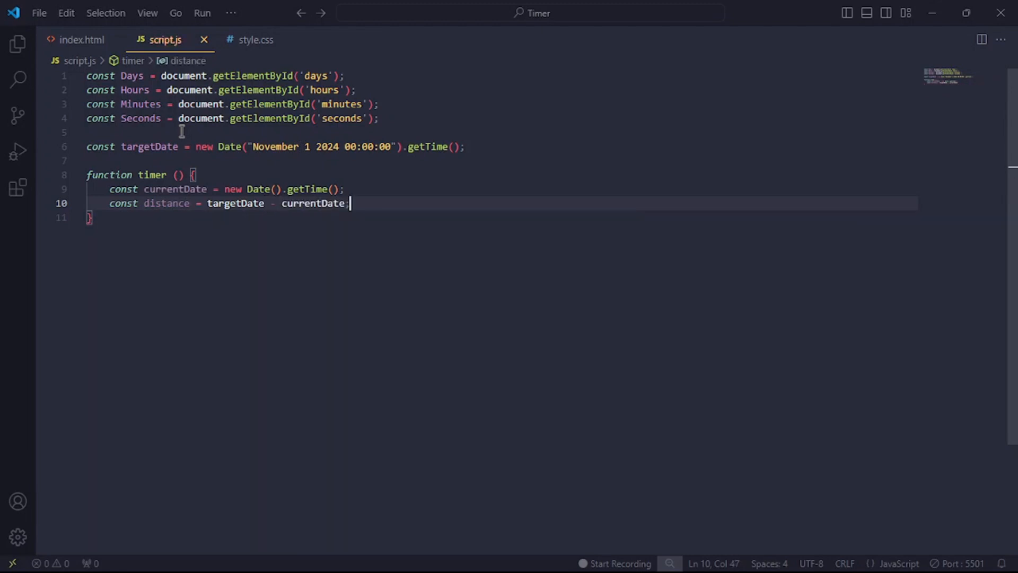
{"action": "type", "text": ";"}
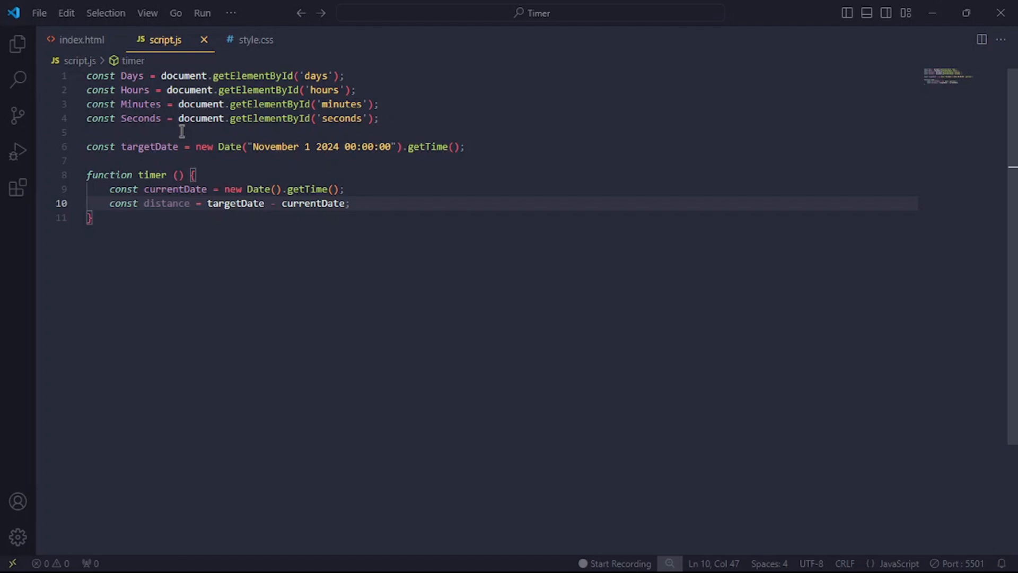
Compute days as Math.floor(distance / 1000 / 60 / 60 / 24), then add the hours calculation
{"action": "type", "text": "const days ="}
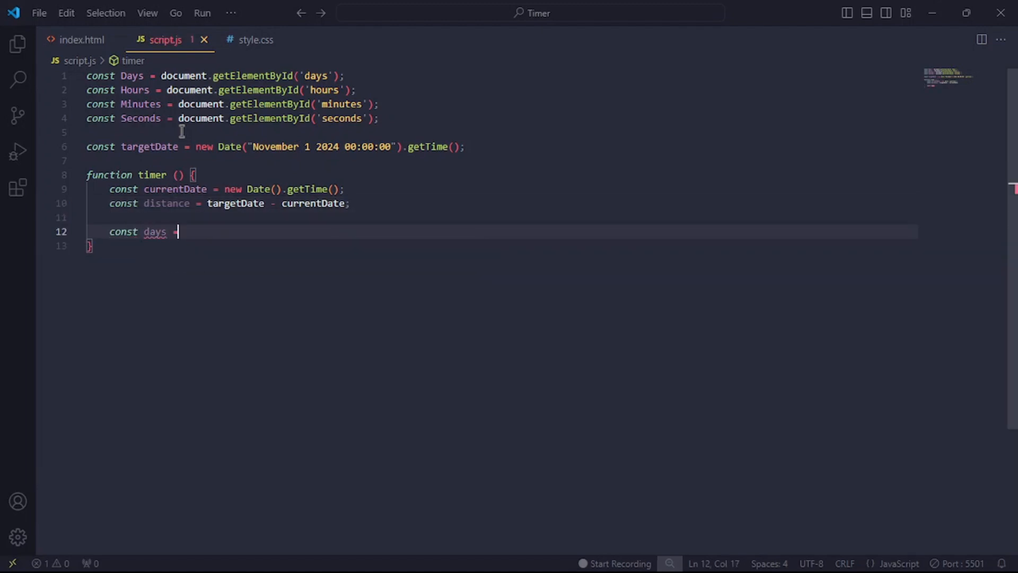
{"action": "type", "text": "Math.floor(distance / 1000 / )"}
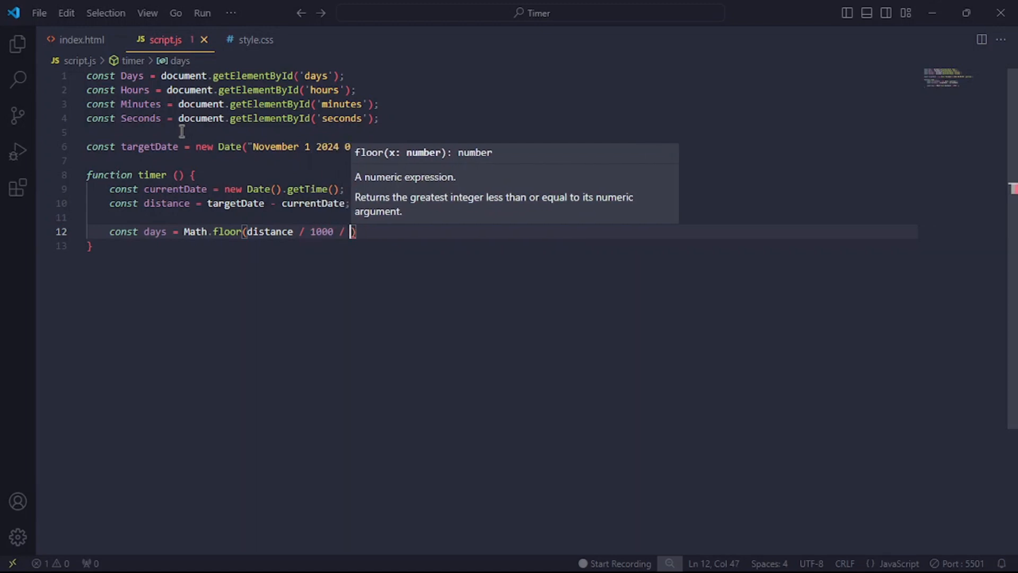
{"action": "type", "text": "60 /"}
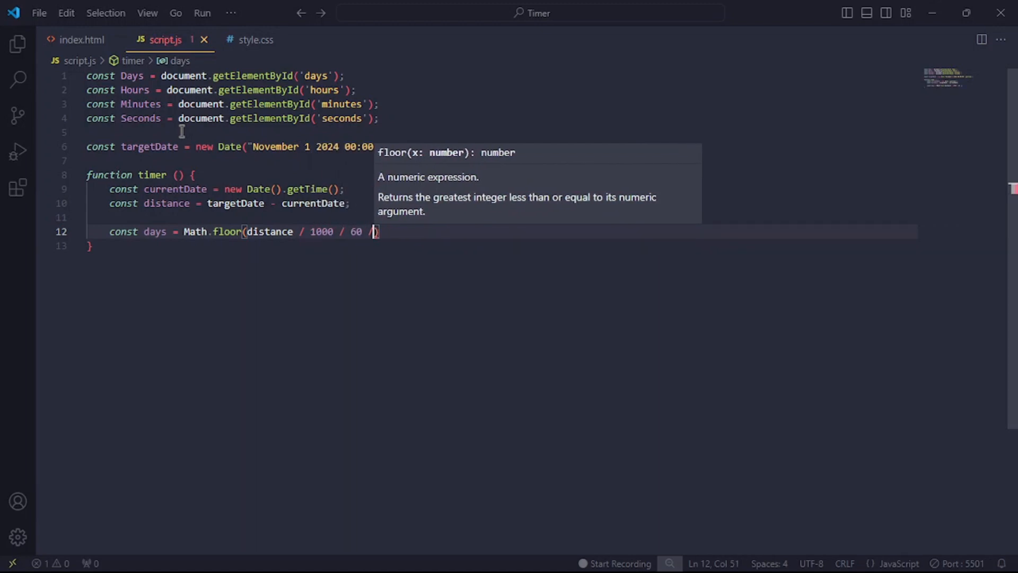
{"action": "type", "text": "/ 60"}
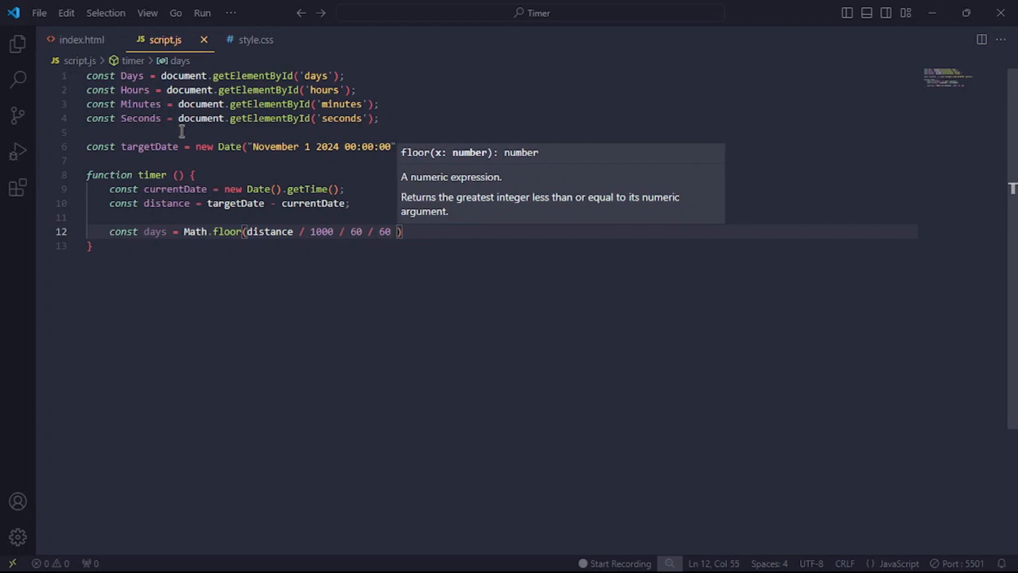
{"action": "type", "text": "/"}
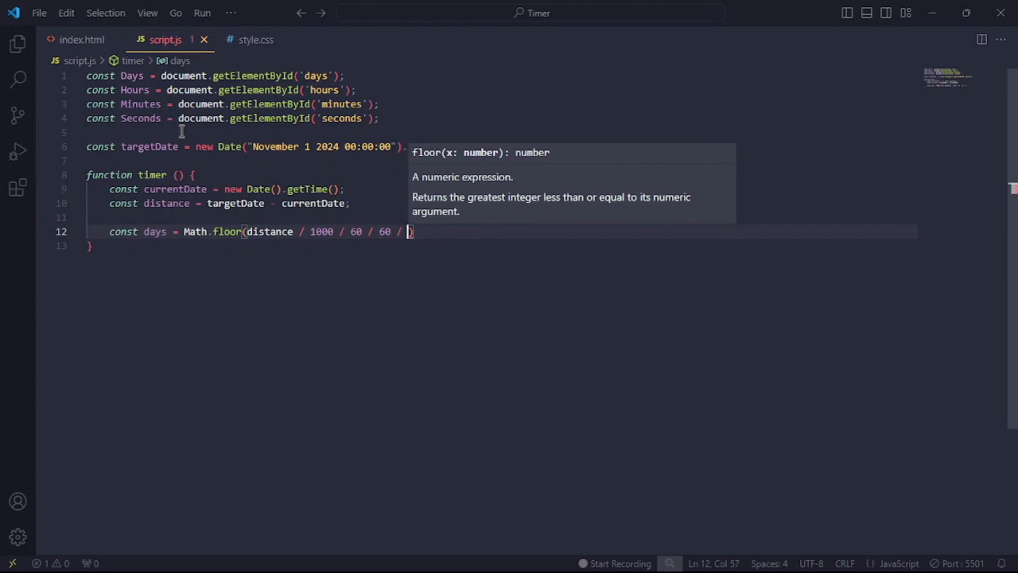
{"action": "type", "text": "24);"}
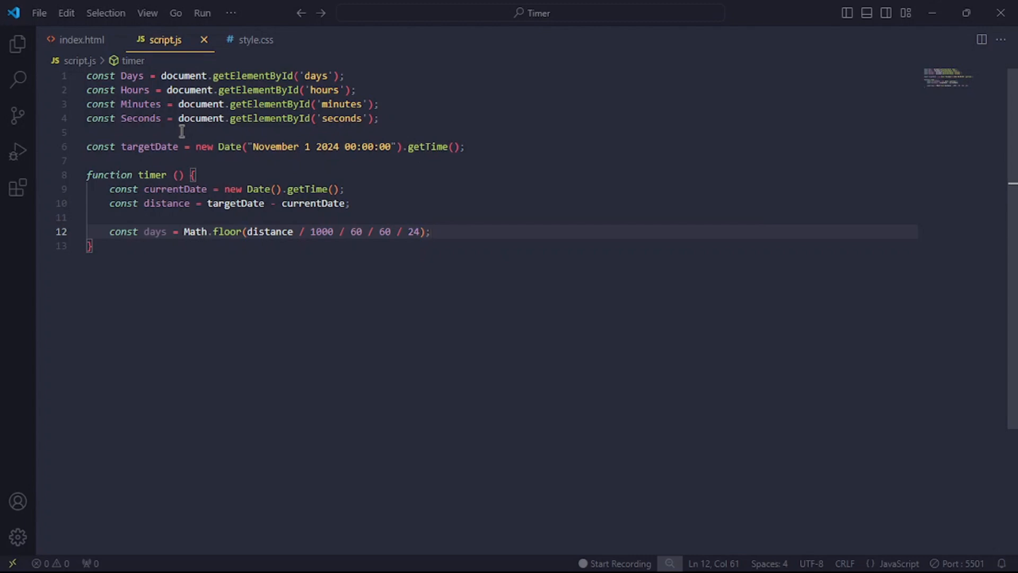
{"action": "key", "text": "Return"}
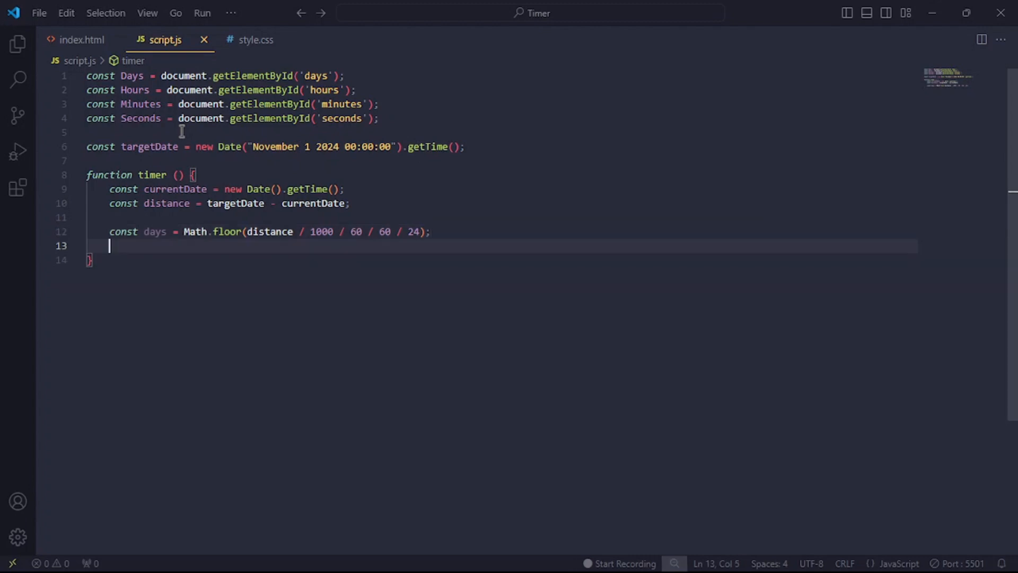
{"action": "type", "text": "const hours = Math.floor(distance / 1000 / 60 / 60) % 24"}
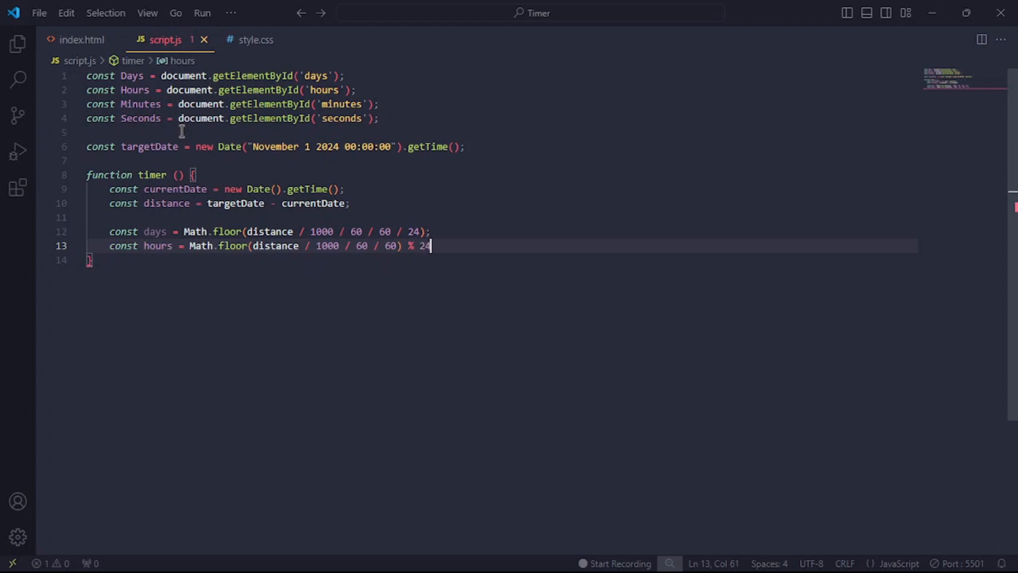
{"action": "key", "text": "Enter"}
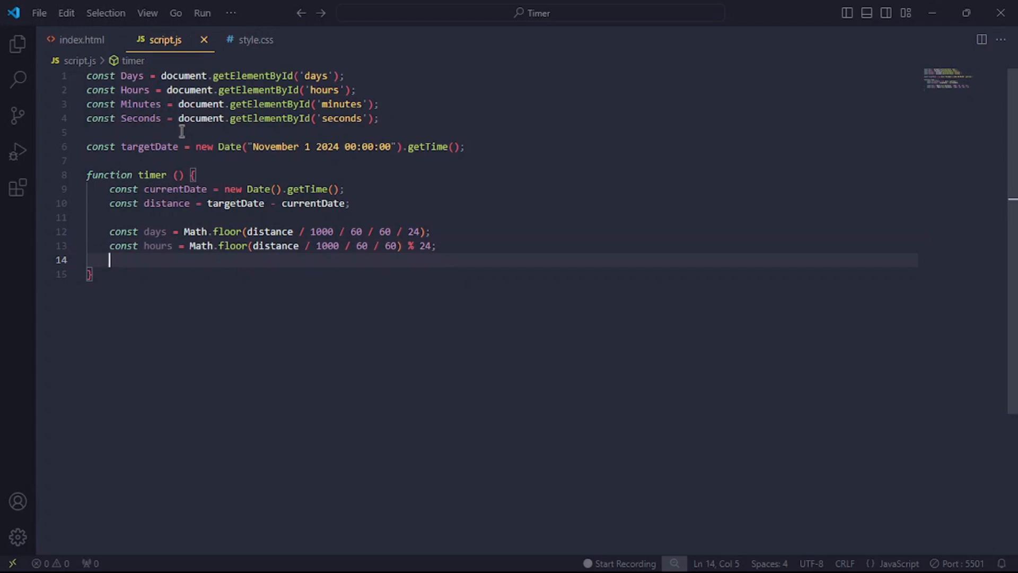
Add minutes (% 60) and seconds calculations using Math.floor on distance / 1000
{"action": "type", "text": "const minutes = Math.floor(distance / 1000 / 60"}
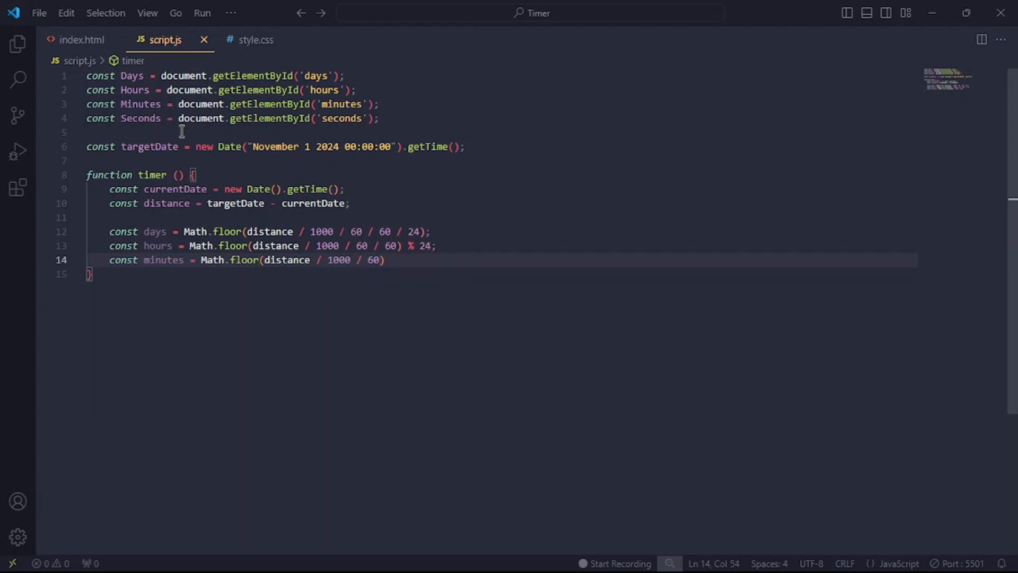
{"action": "type", "text": "% 60"}
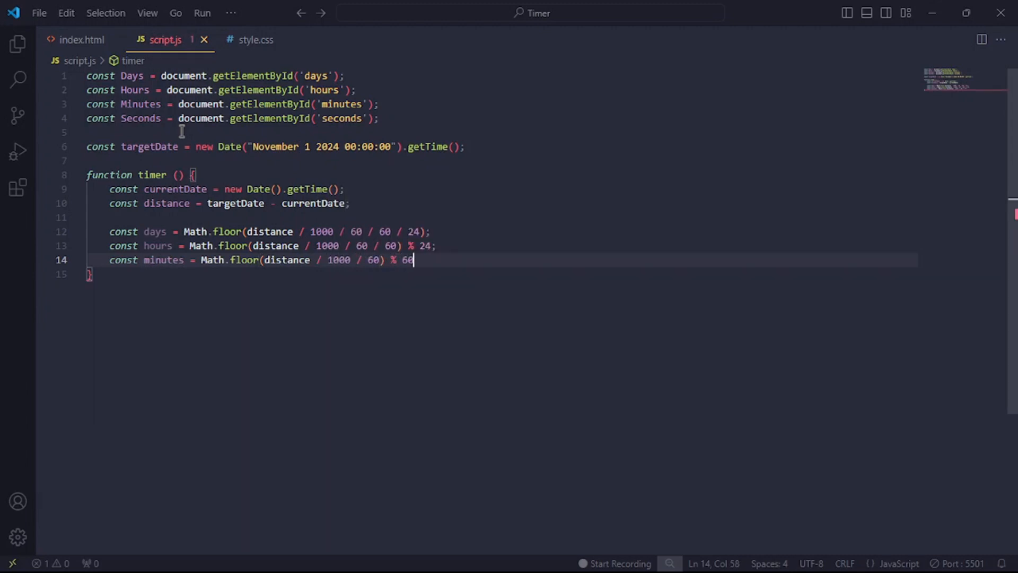
{"action": "key", "text": "Enter"}
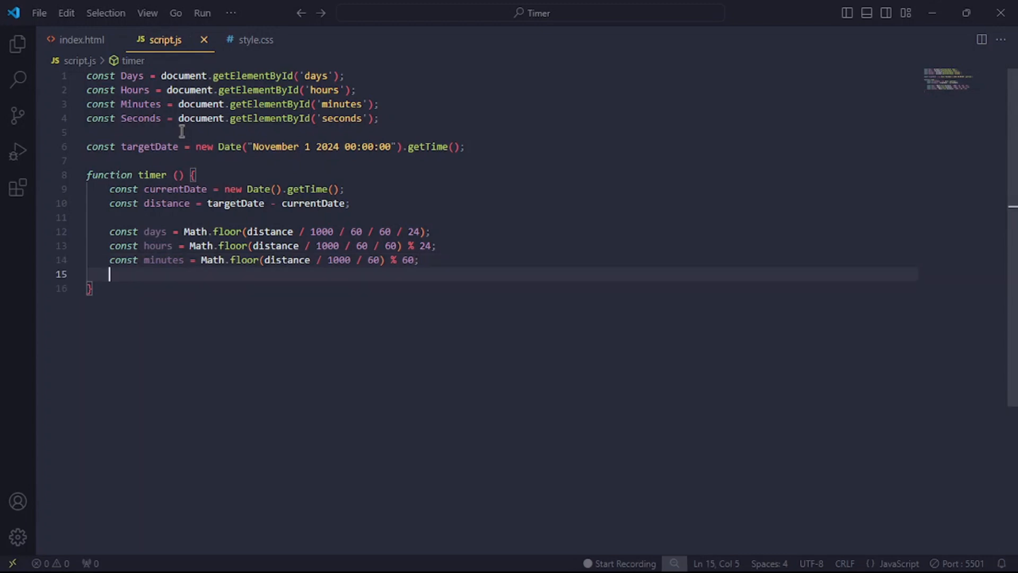
{"action": "type", "text": "const seconds"}
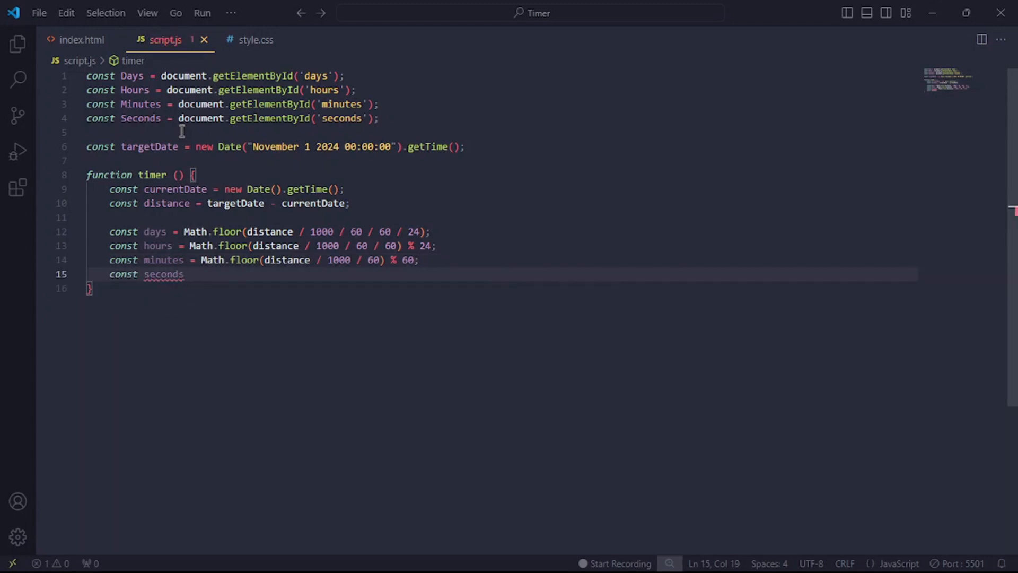
{"action": "type", "text": "= Math.floor("}
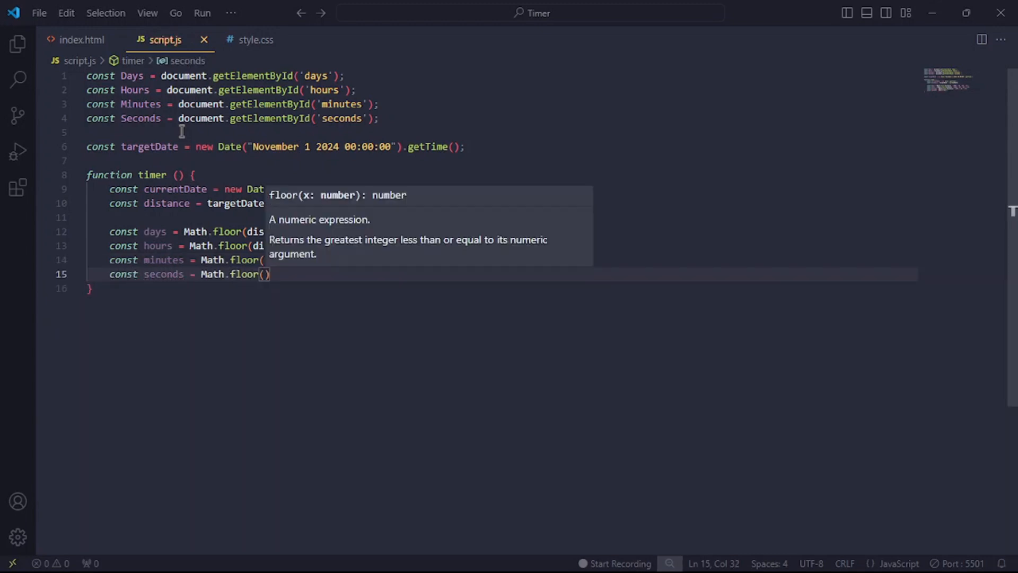
{"action": "type", "text": "distance / 1000"}
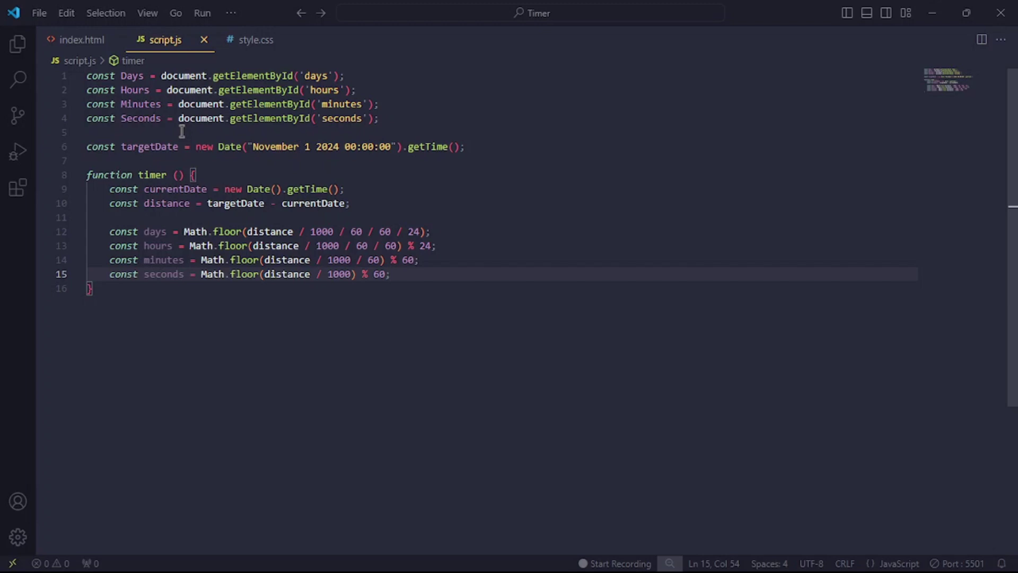
{"action": "type", "text": "console.log("}
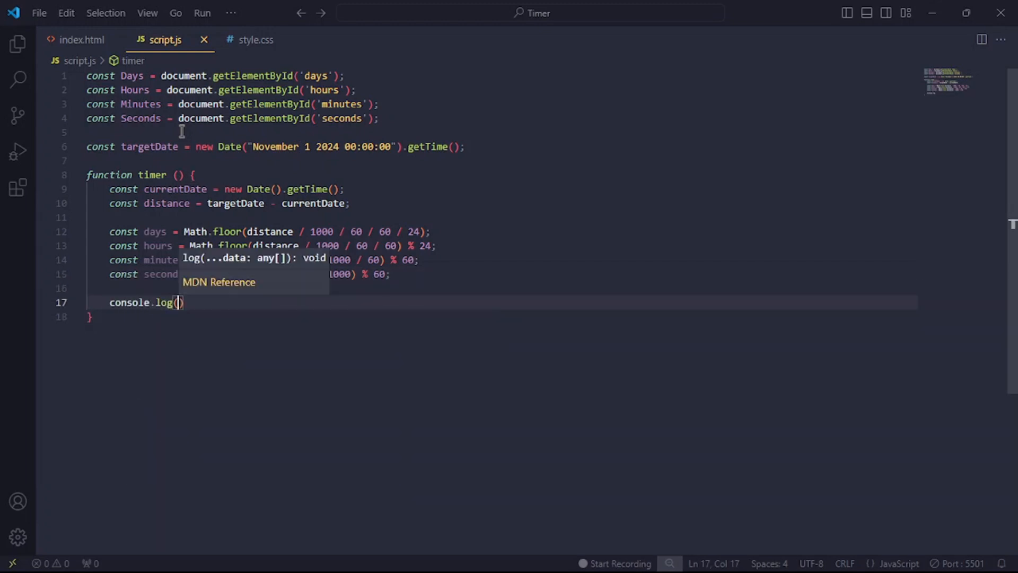
Log days:hours:minutes:seconds, schedule setInterval(timer, 1000), and check the browser output
{"action": "type", "text": "days + \":\" + hours + \":\" +"}
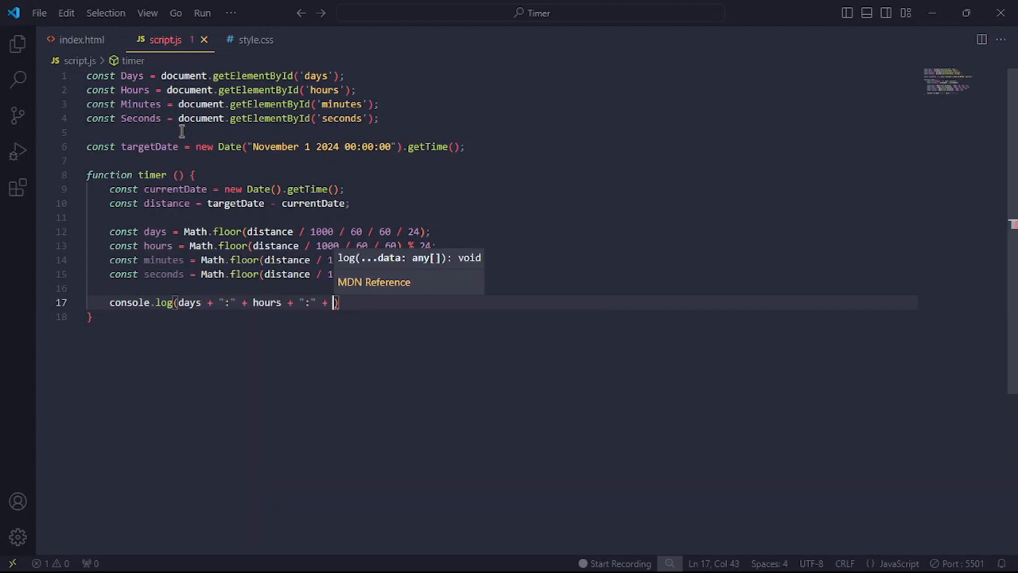
{"action": "type", "text": "minutes + \":\" +seconds"}
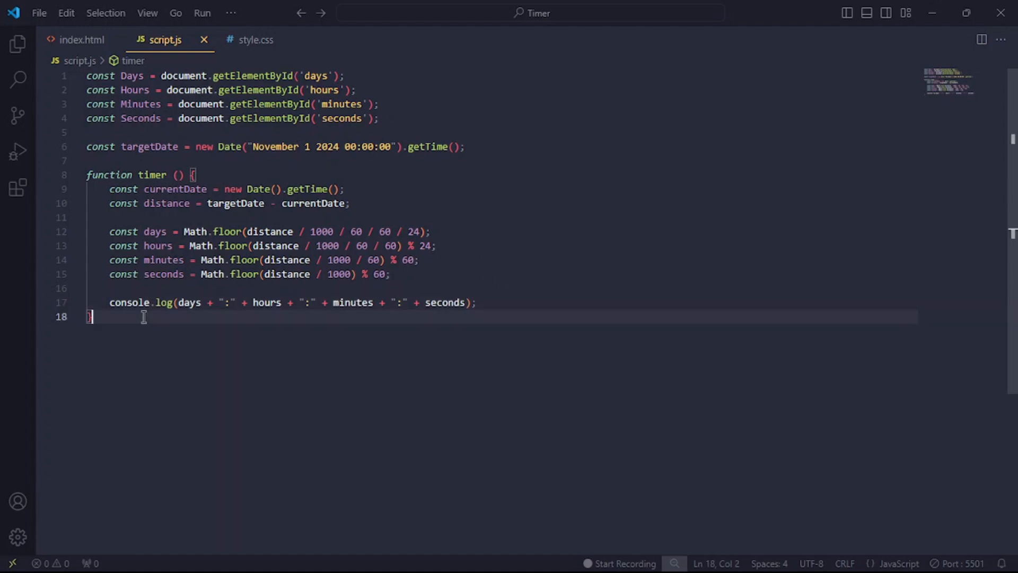
{"action": "type", "text": "setInterval(timer, 1000);"}
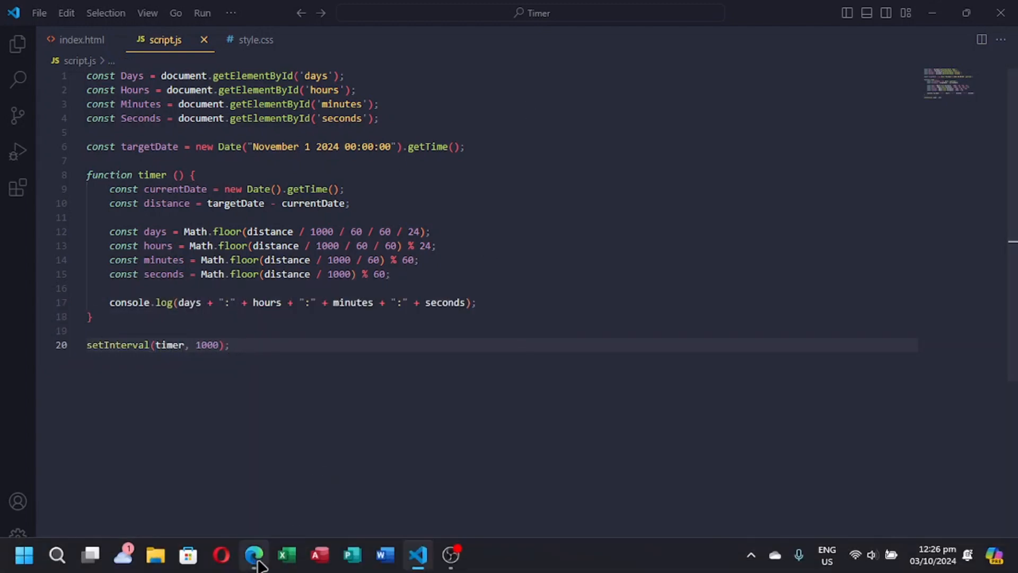
{"action": "left_click", "coordinate": [253, 555]}
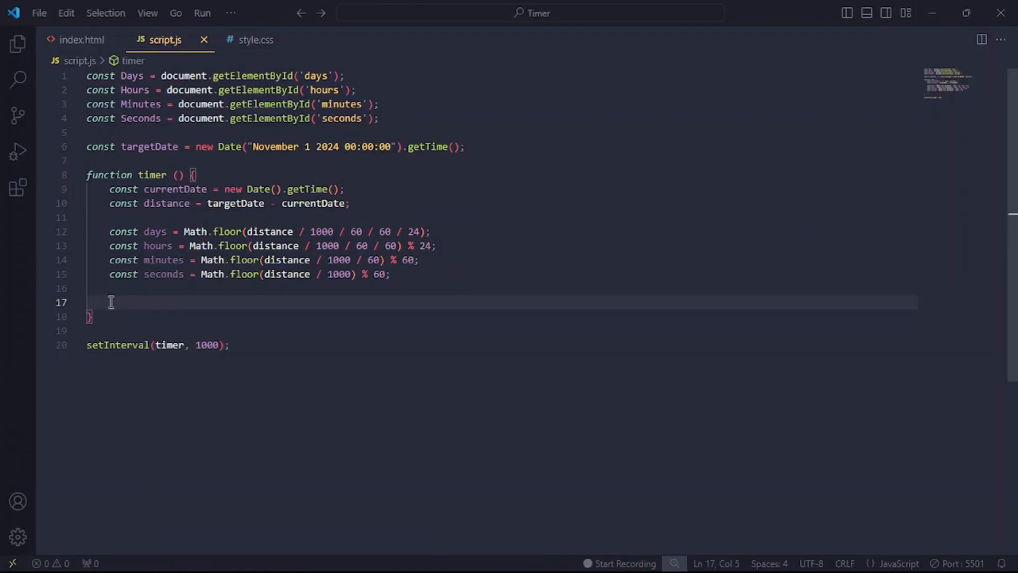
Set Days, Hours, Minutes, Seconds innerHTML to the computed values; start if(distance < 0)
{"action": "type", "text": "Days.innerHTML = days;"}
{"action": "type", "text": "Hours.innerHTML = hours;"}
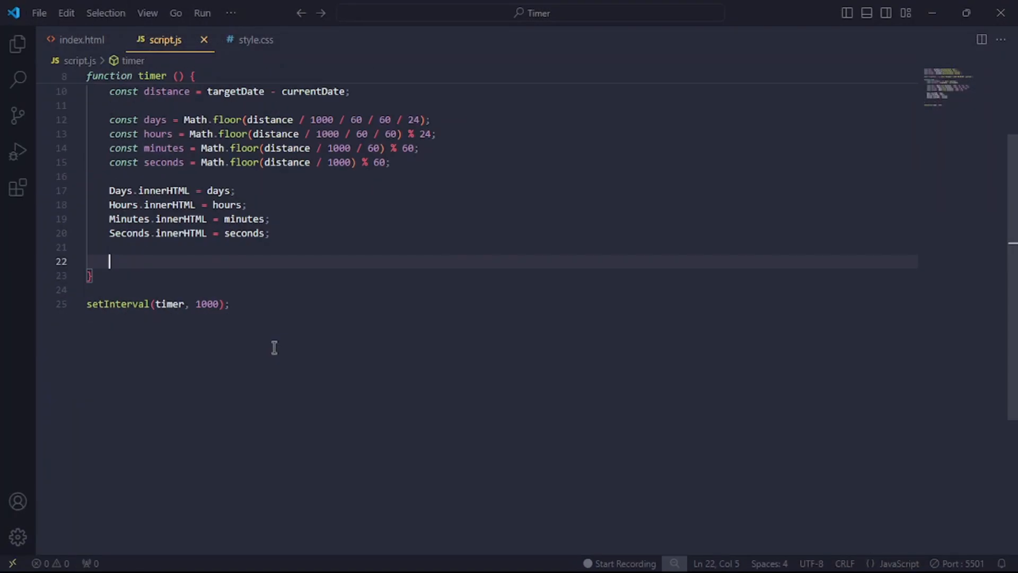
{"action": "type", "text": "if(distance < 0)"}
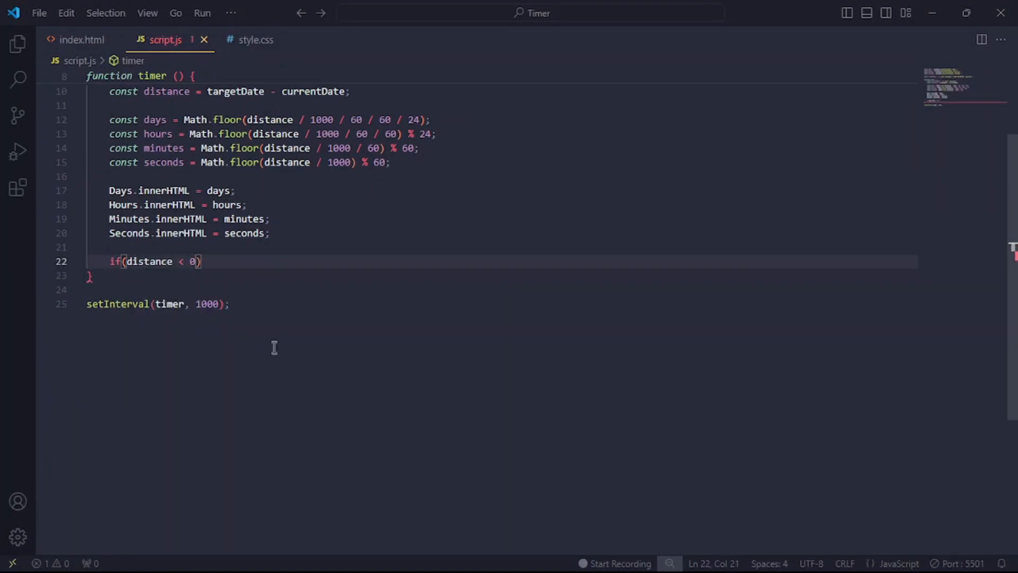